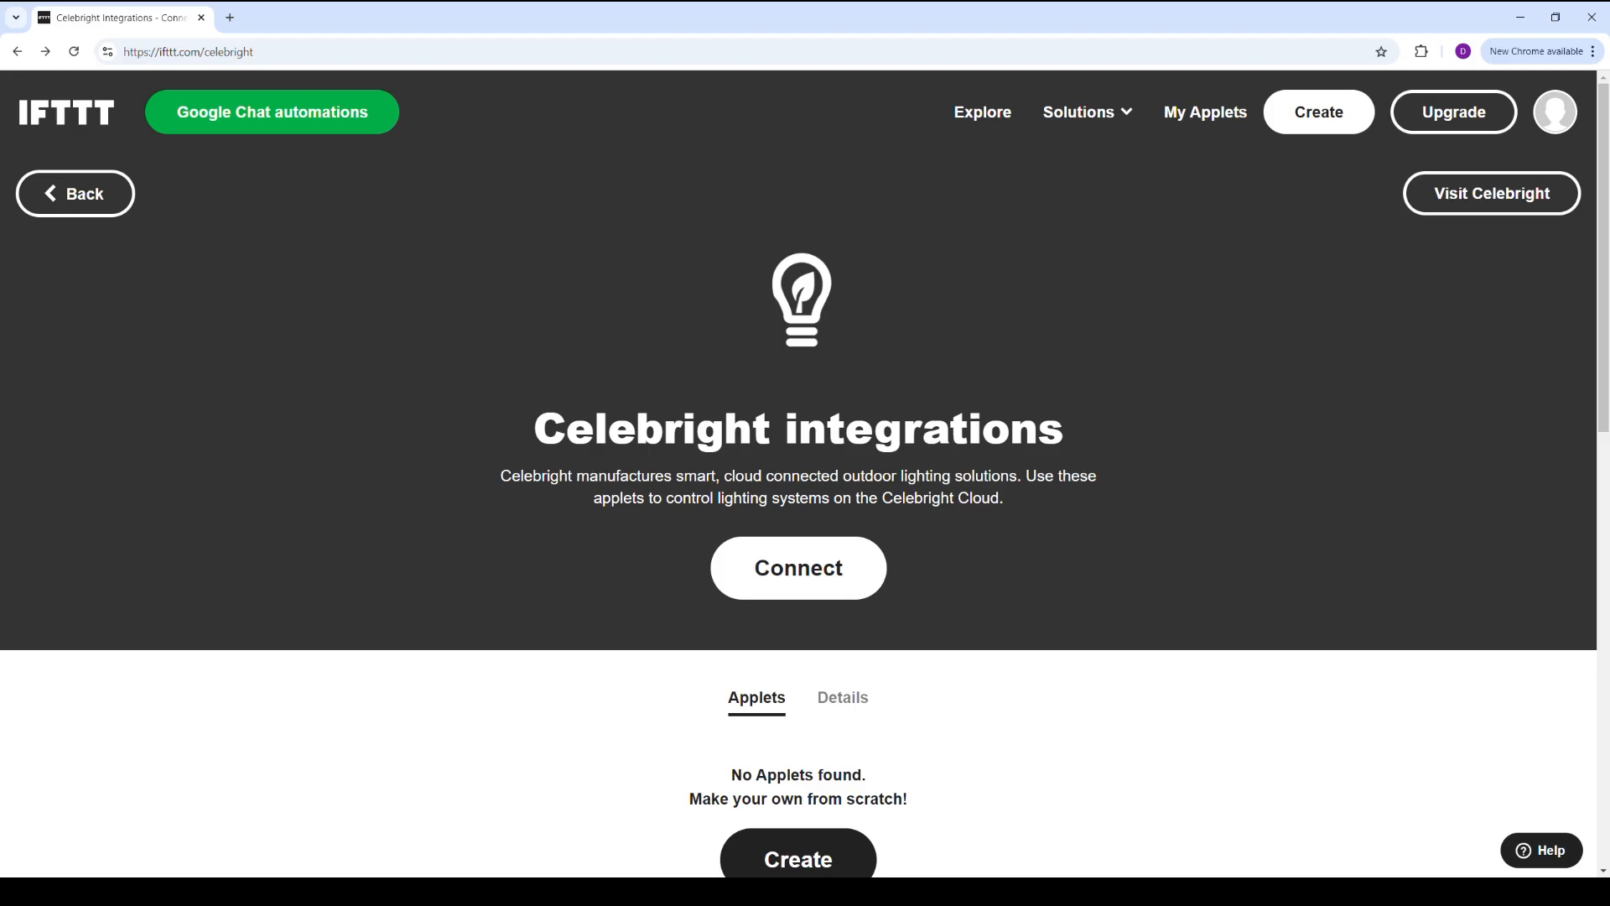
{"action": "mouse_move", "coordinate": [413, 202]}
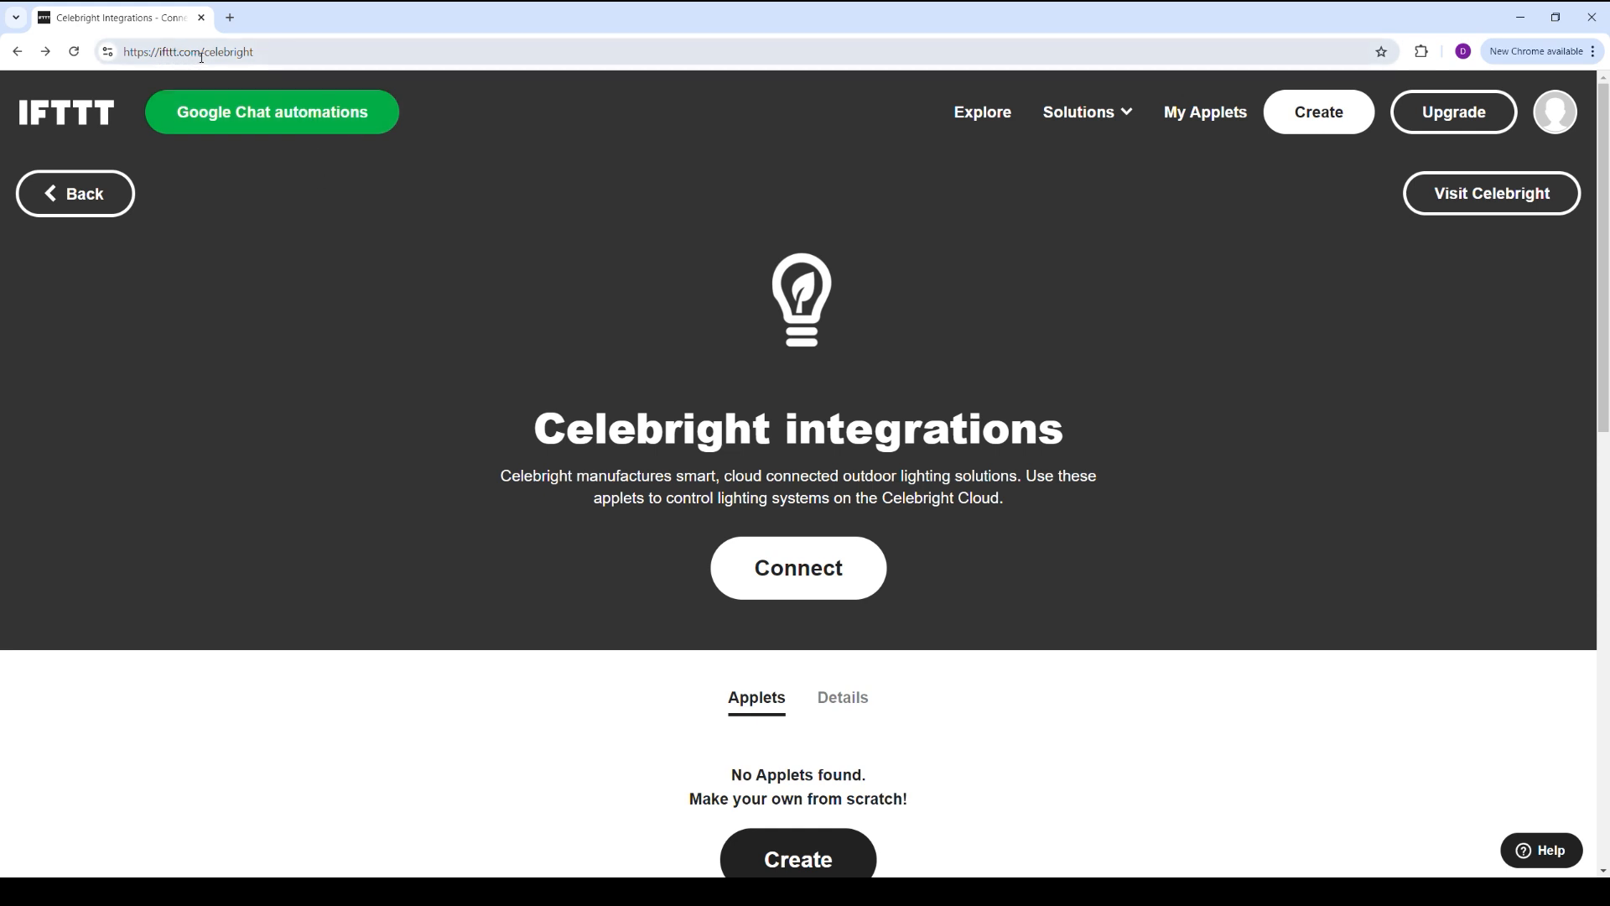
Sign in to Celebright as demo@celebright and authorize the IFTTT connection
{"action": "scroll", "scroll_direction": "down", "scroll_amount": 3}
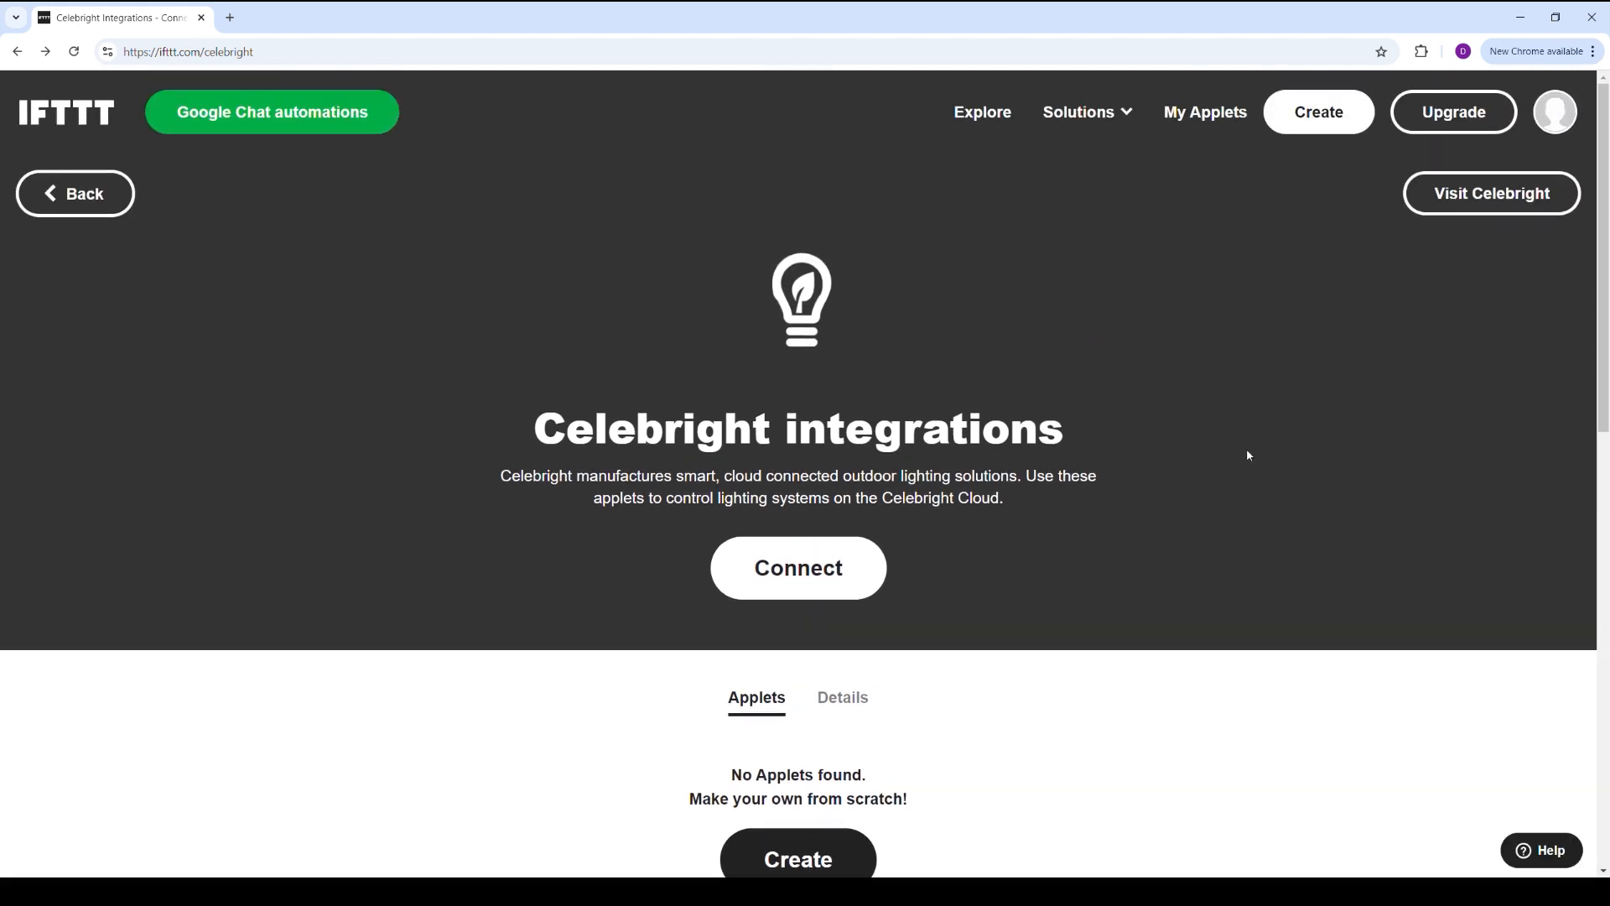
{"action": "mouse_move", "coordinate": [1141, 530]}
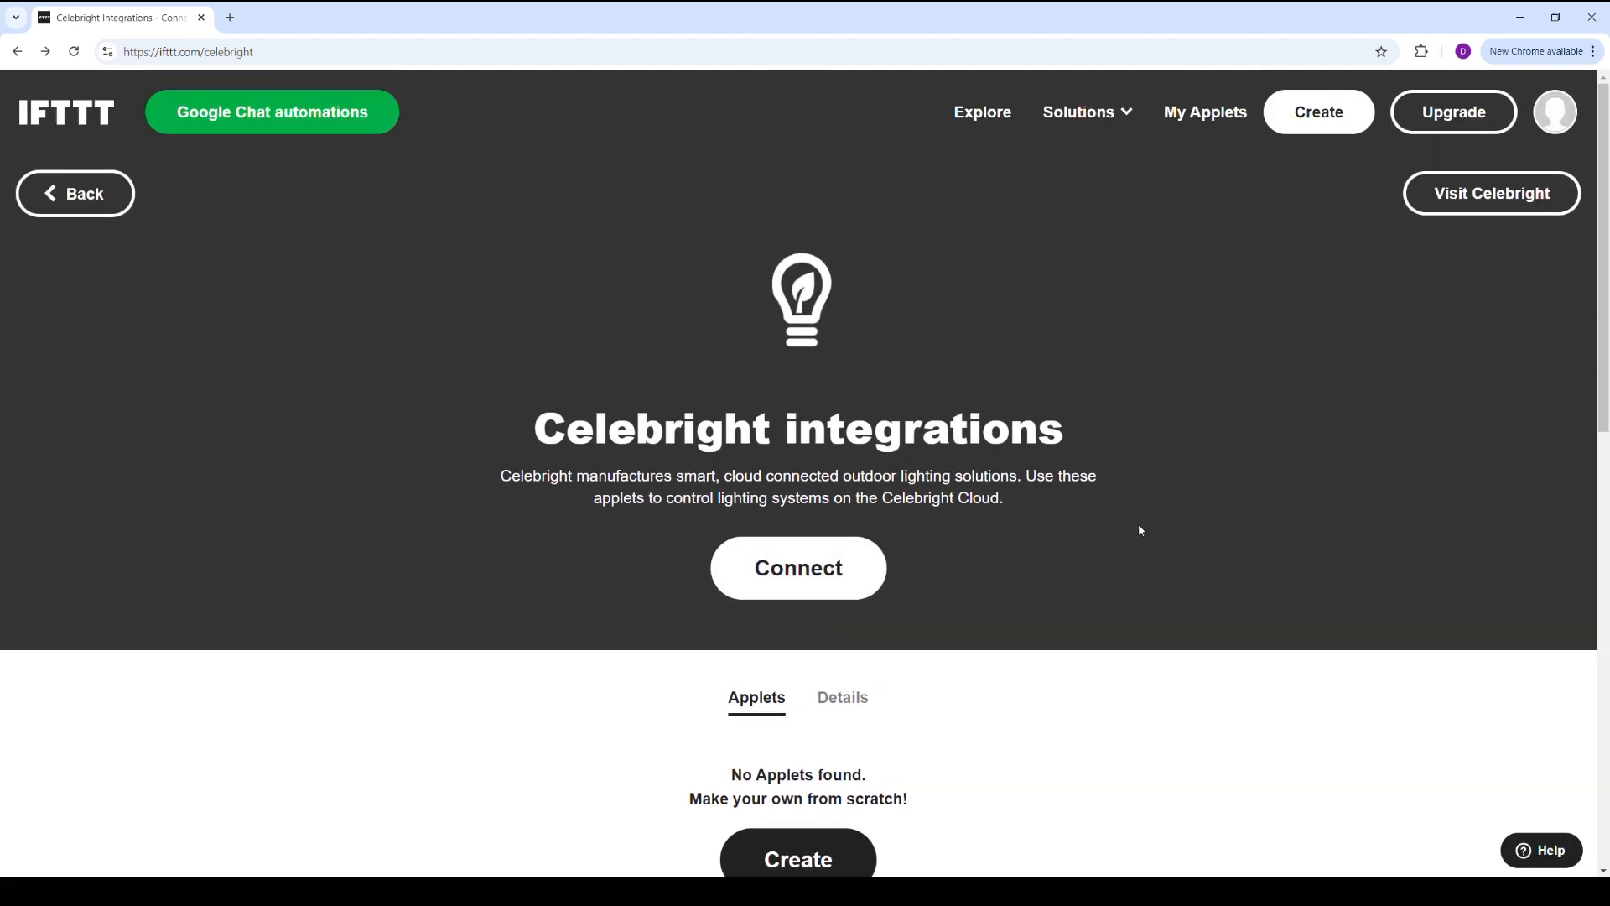
{"action": "mouse_move", "coordinate": [786, 555]}
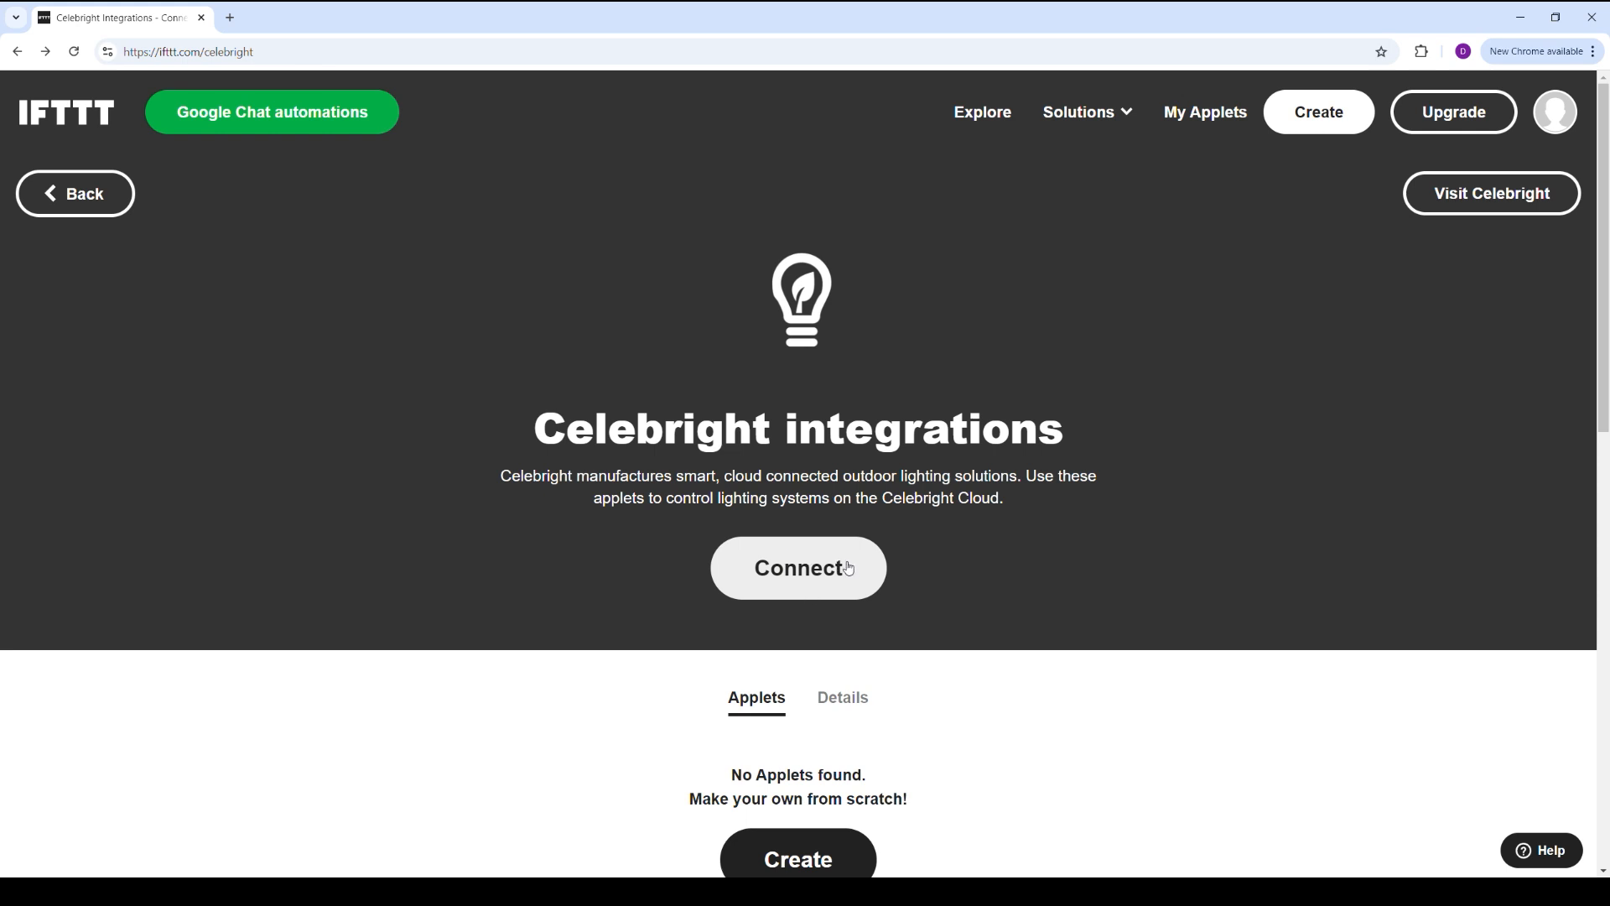
{"action": "left_click", "coordinate": [798, 567]}
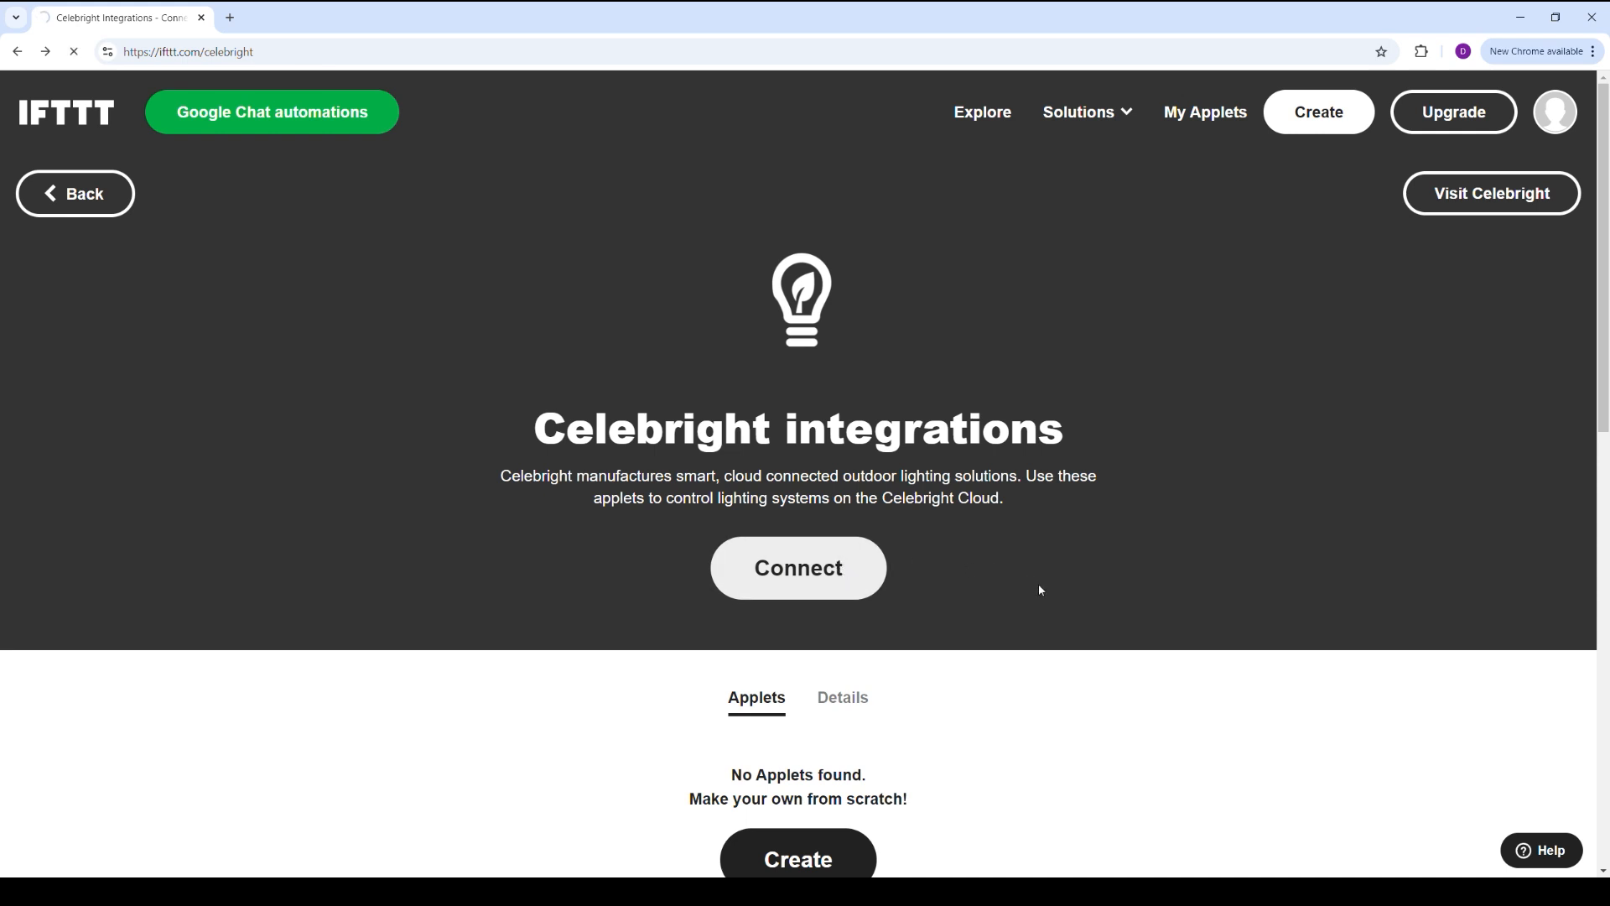
{"action": "left_click", "coordinate": [799, 567]}
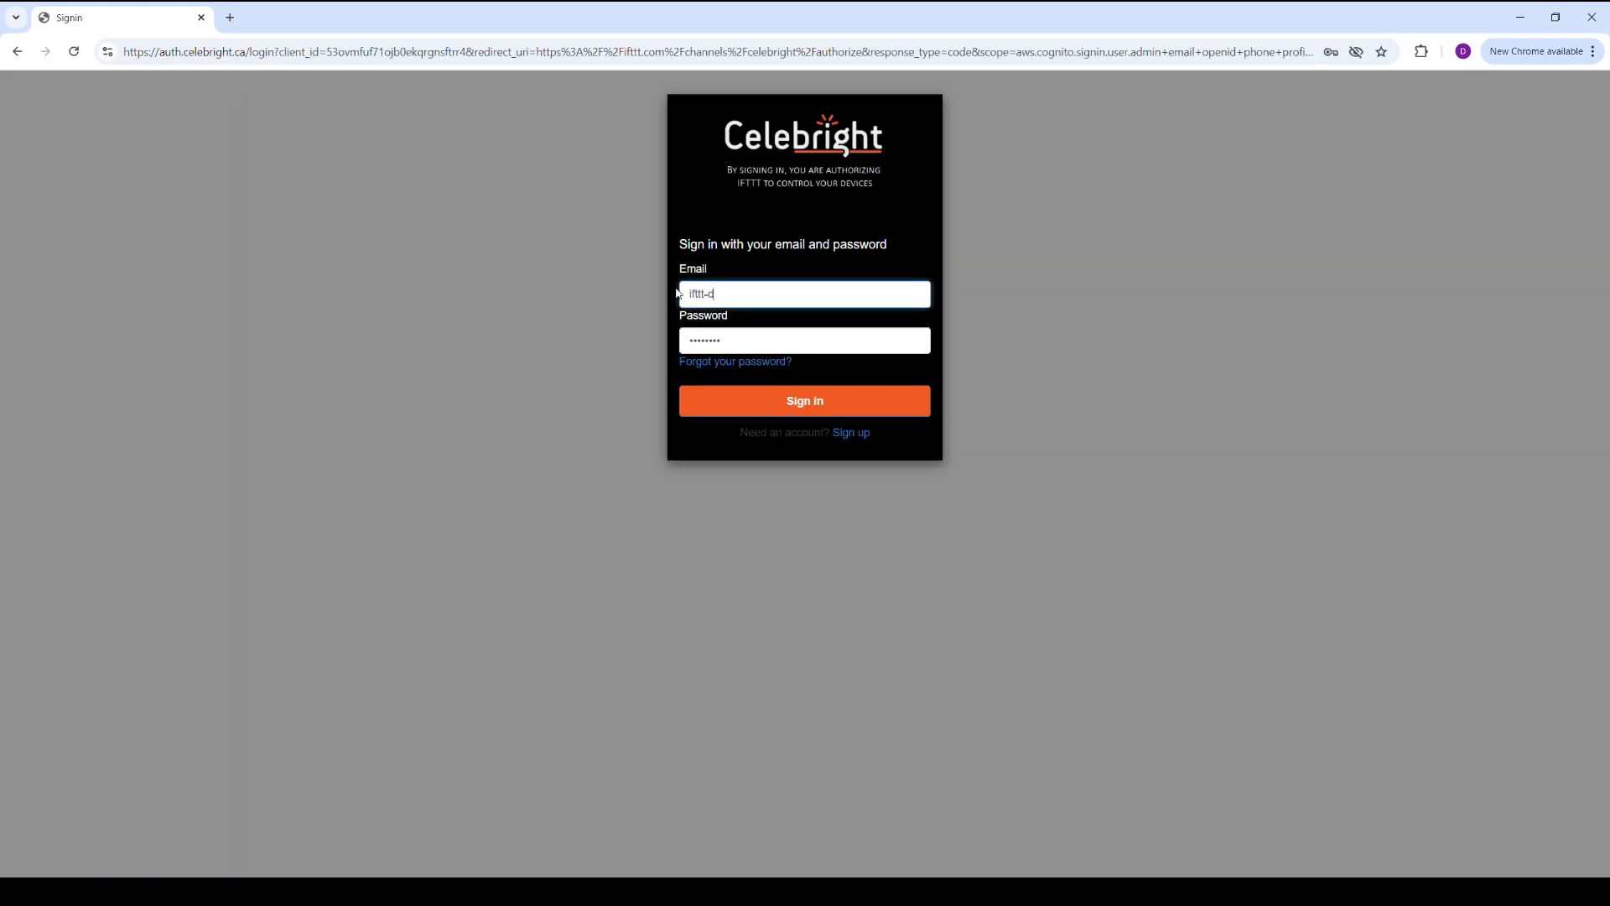
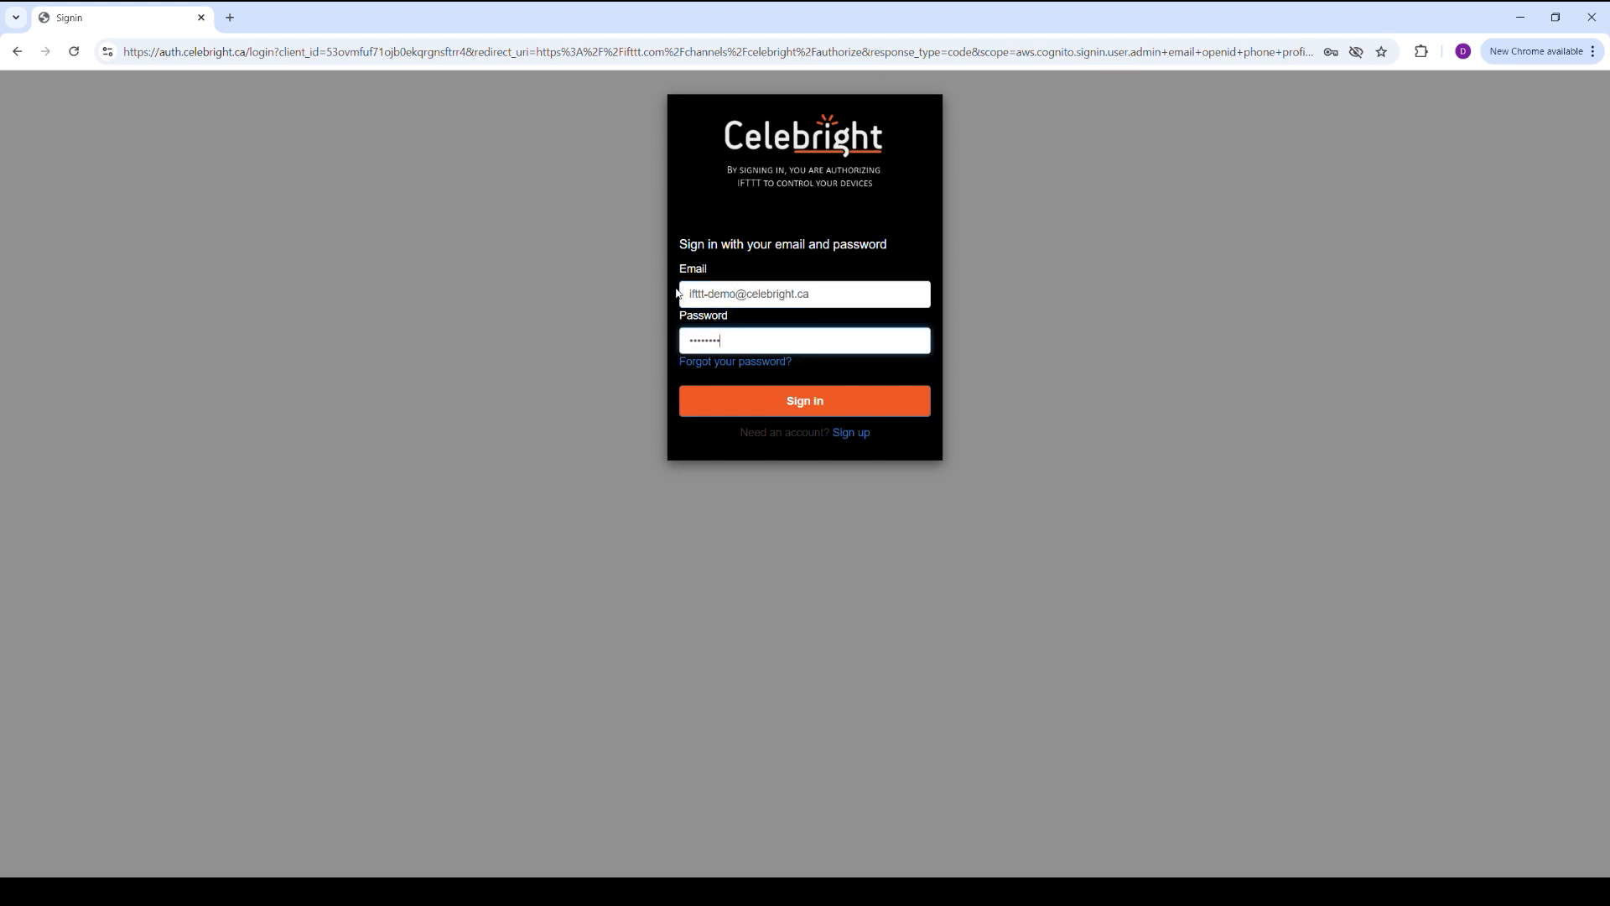
{"action": "left_click", "coordinate": [805, 400]}
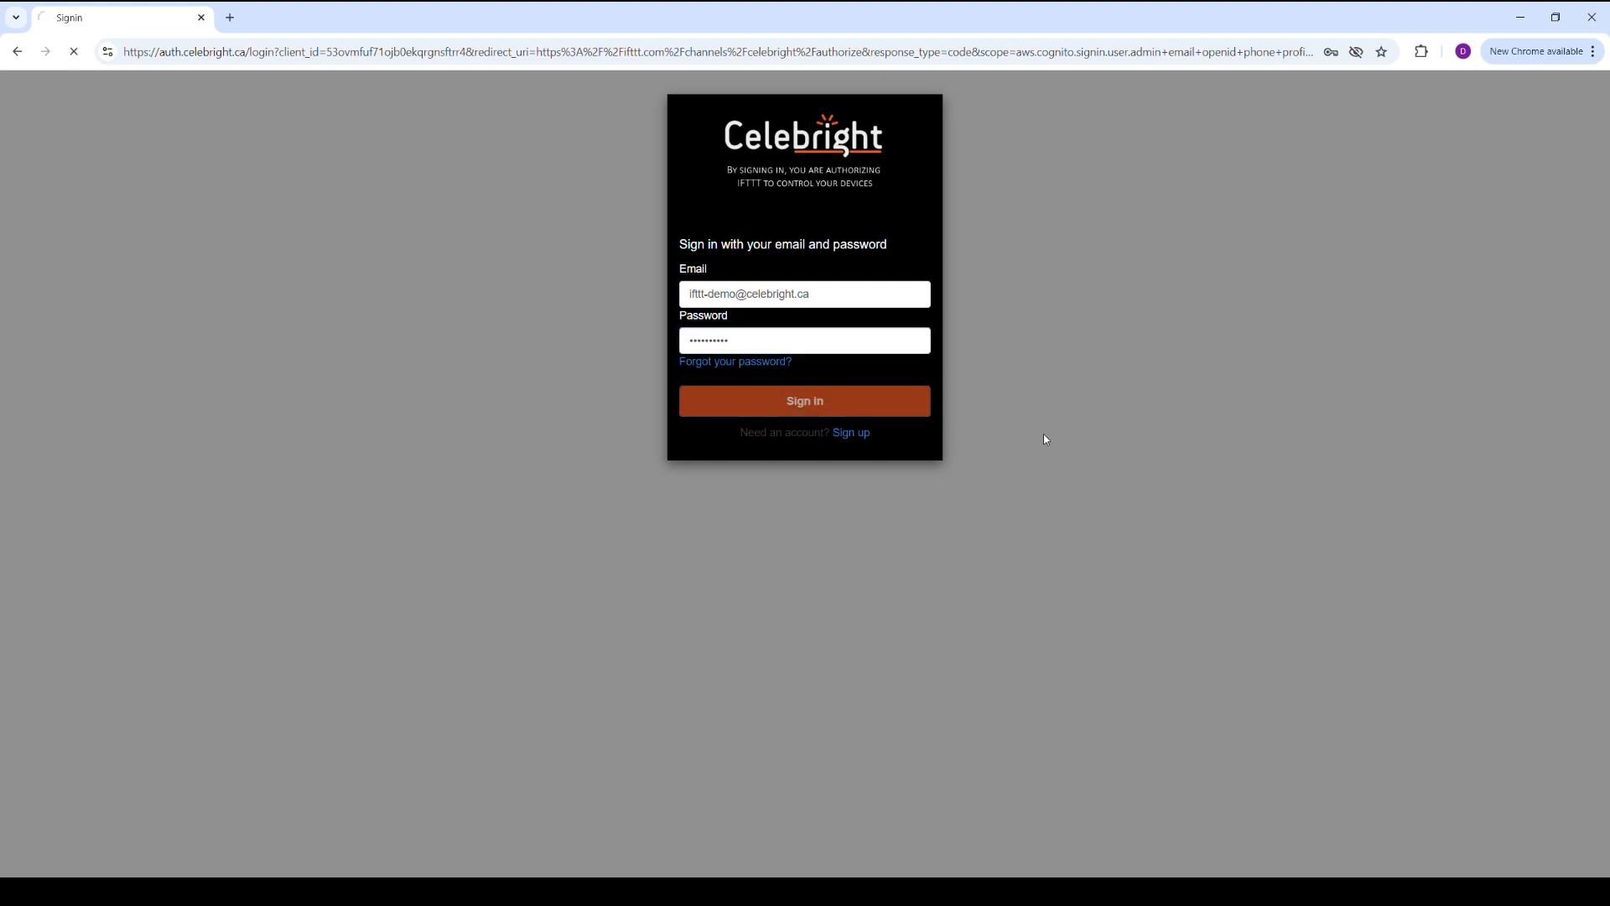
{"action": "mouse_move", "coordinate": [1194, 456]}
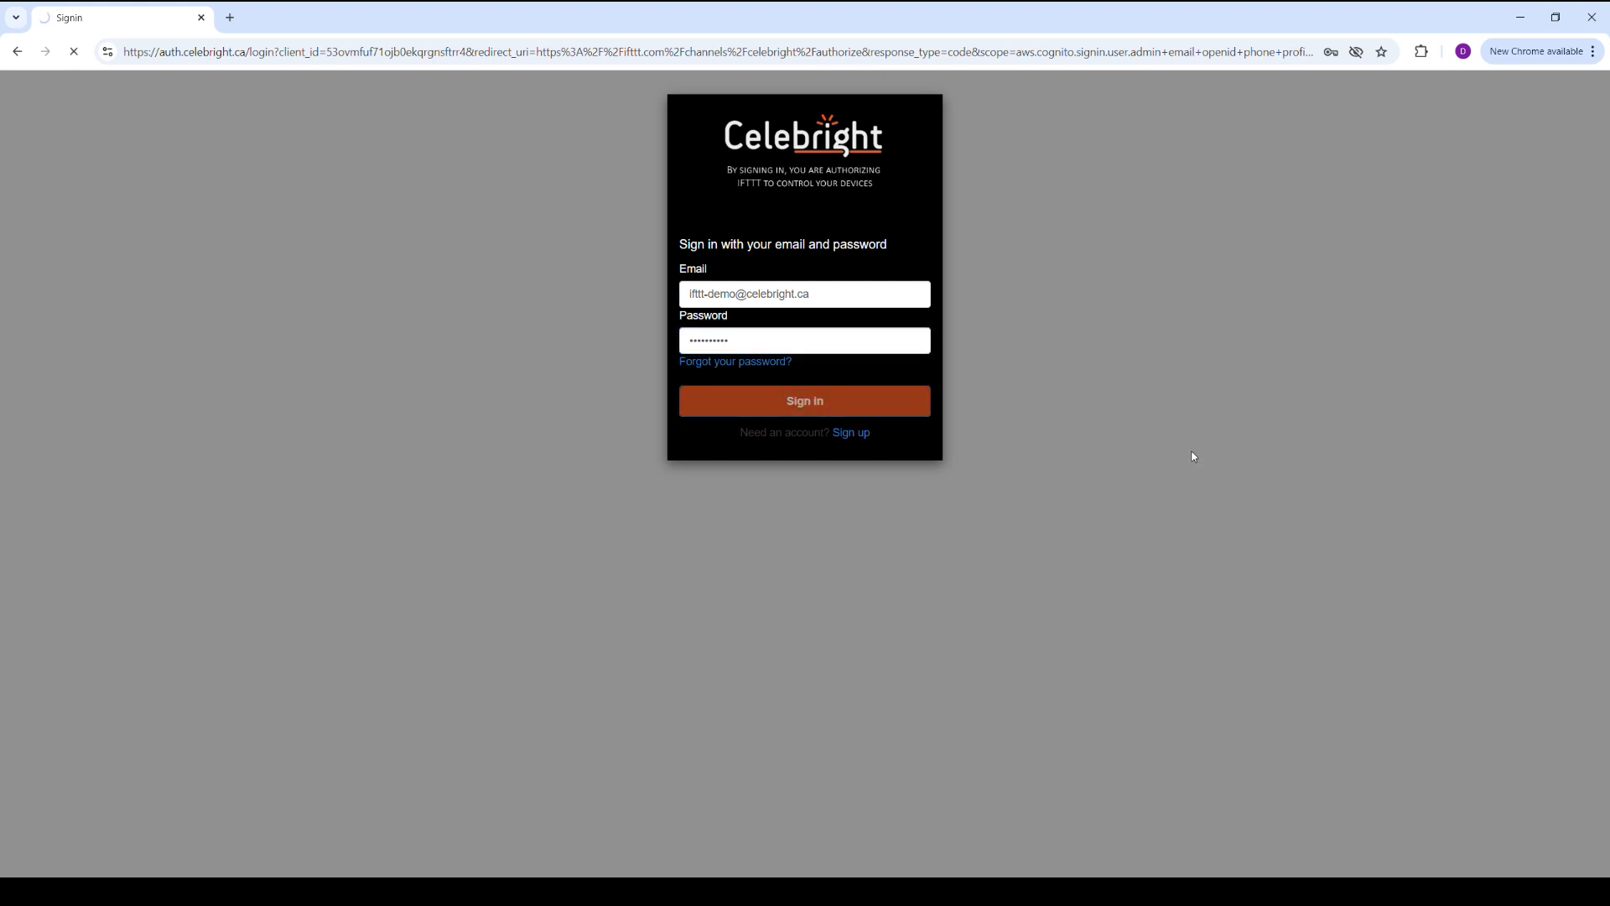
{"action": "left_click", "coordinate": [805, 401]}
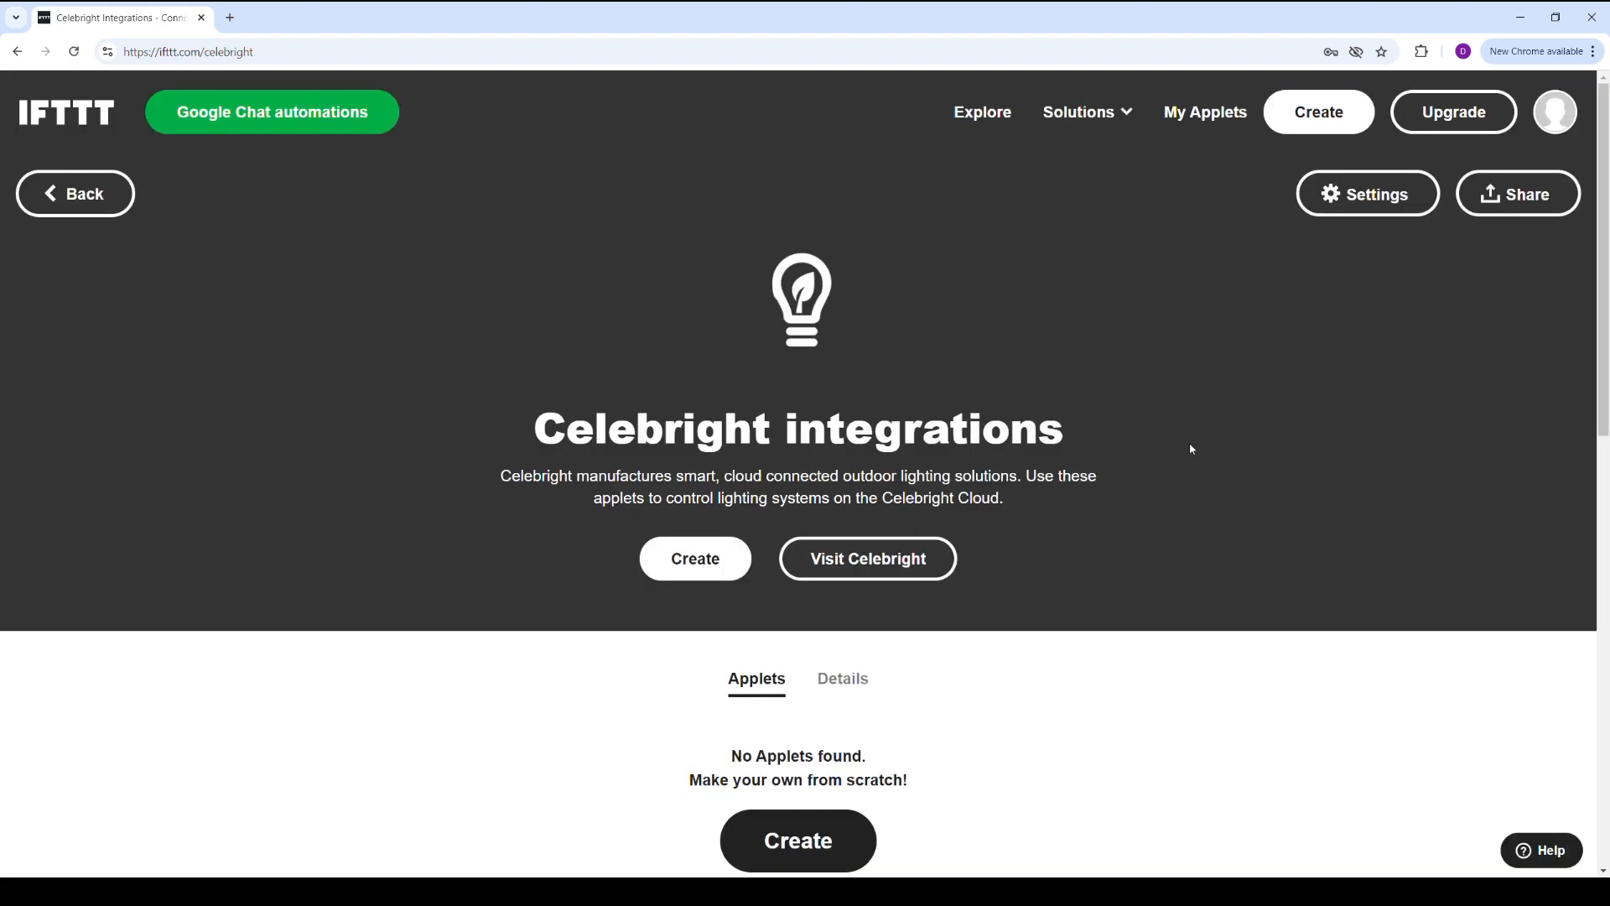
Start a new applet from the Celebright page, showing the empty builder
{"action": "scroll", "scroll_direction": "down", "scroll_amount": 3}
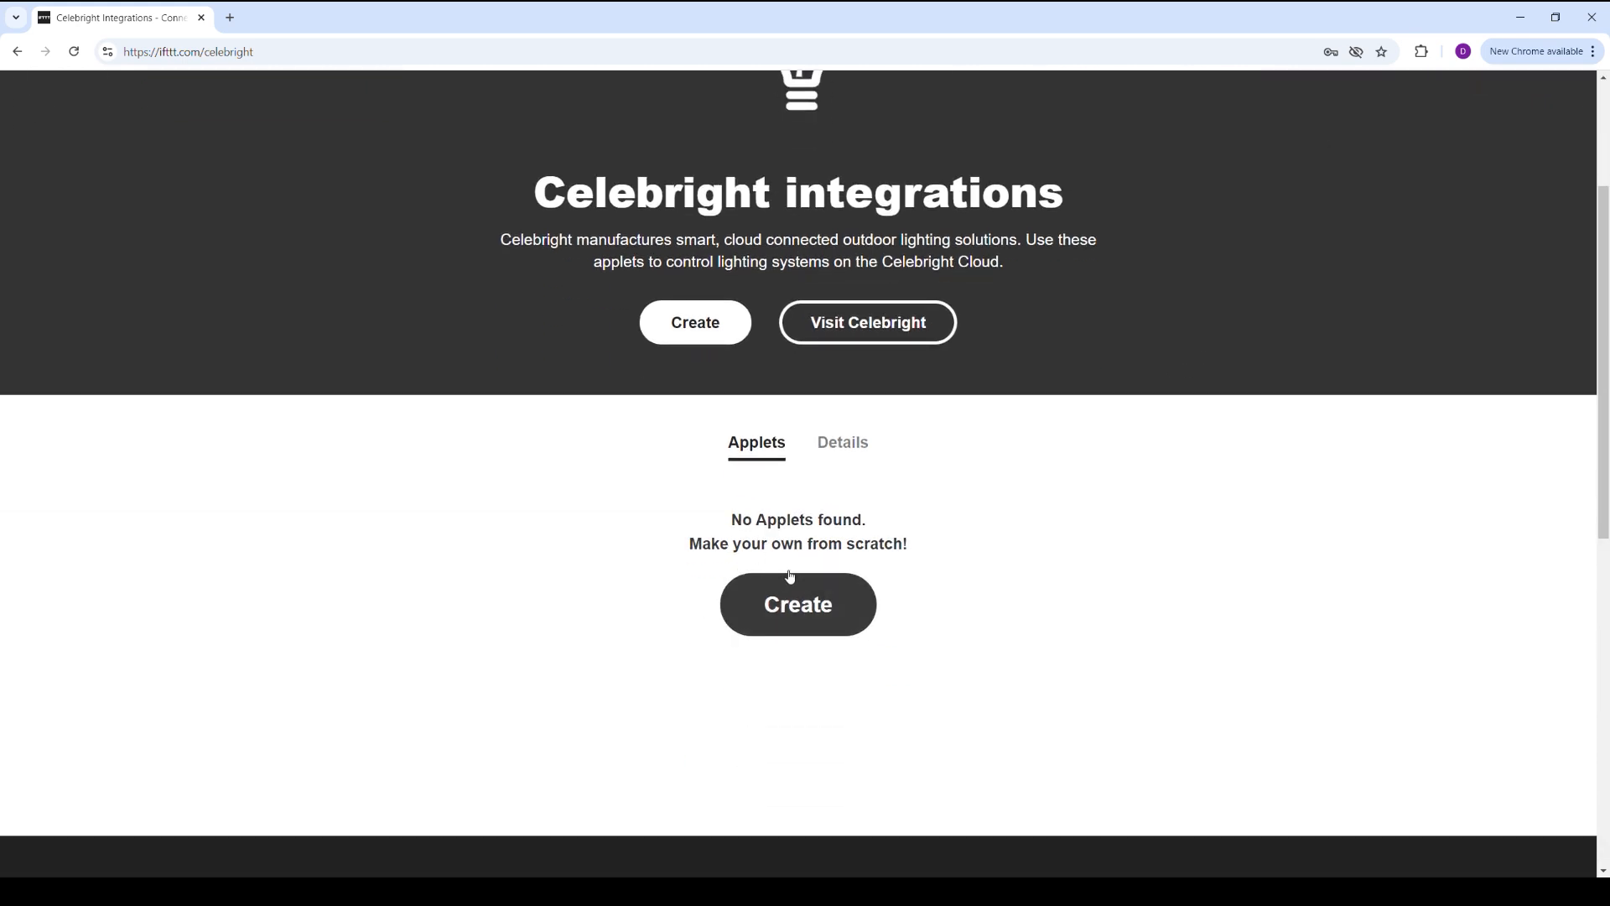
{"action": "left_click", "coordinate": [798, 604]}
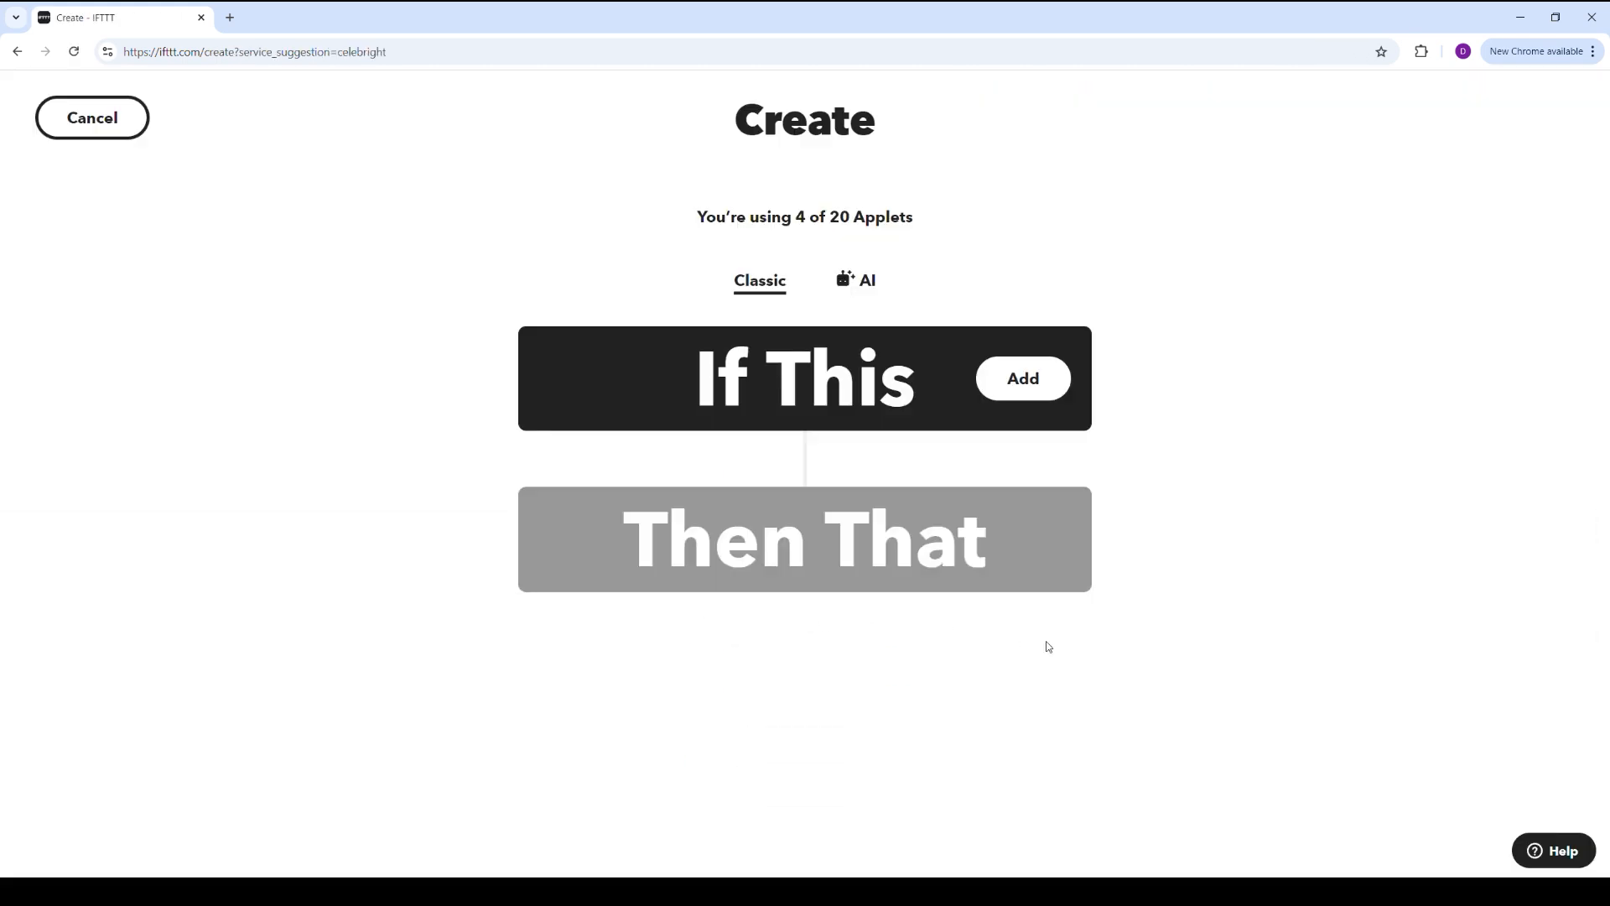
{"action": "mouse_move", "coordinate": [1290, 616]}
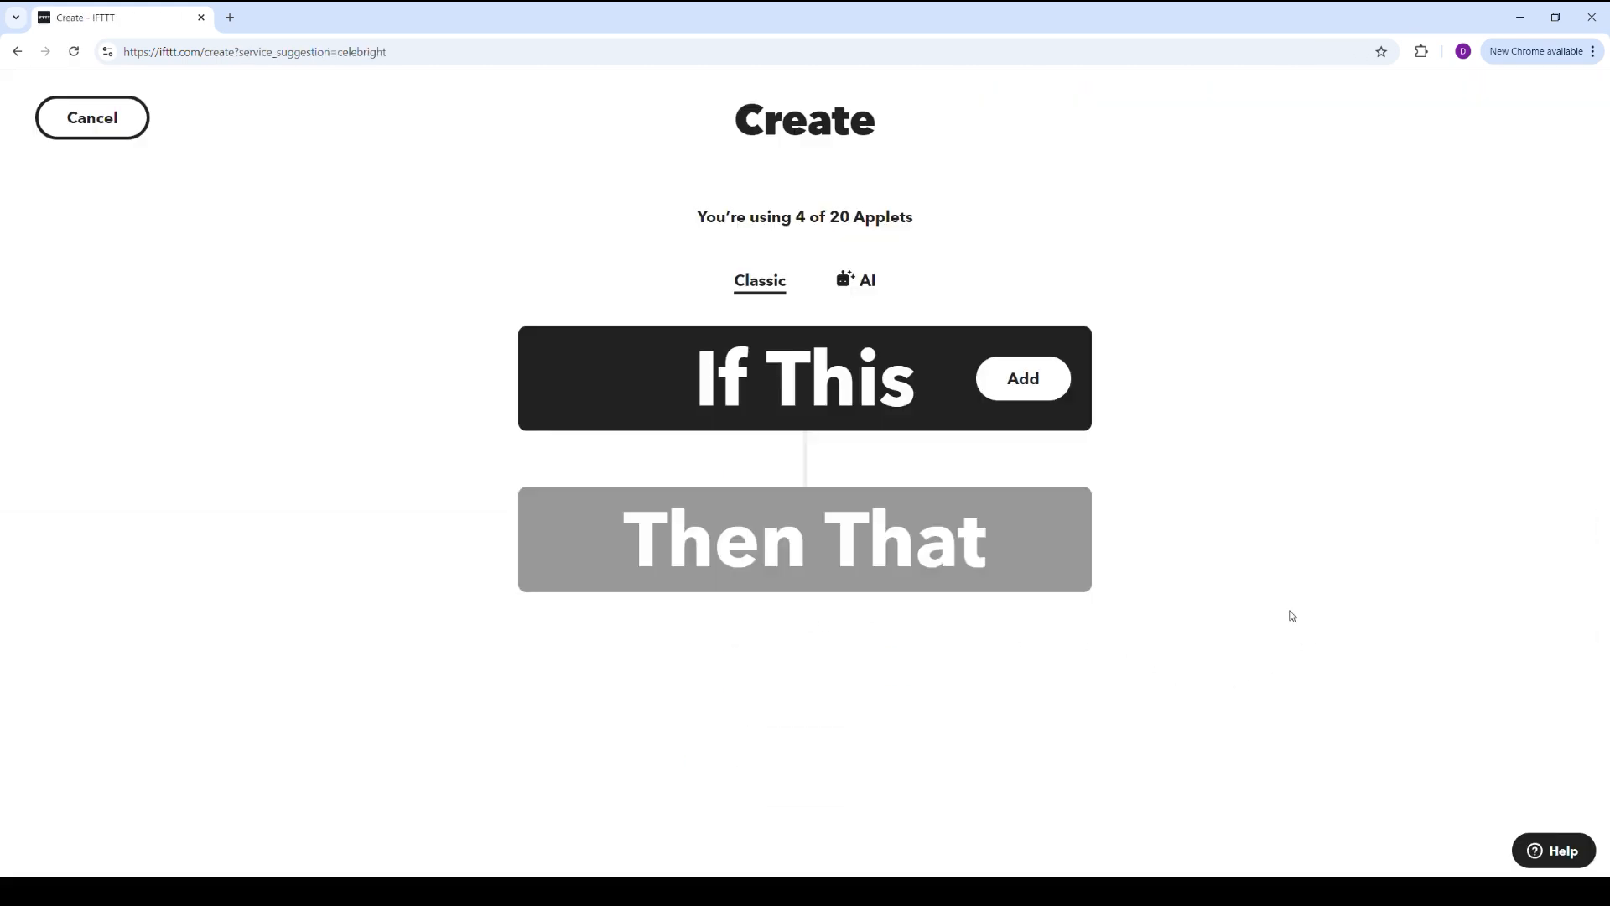
{"action": "mouse_move", "coordinate": [839, 428]}
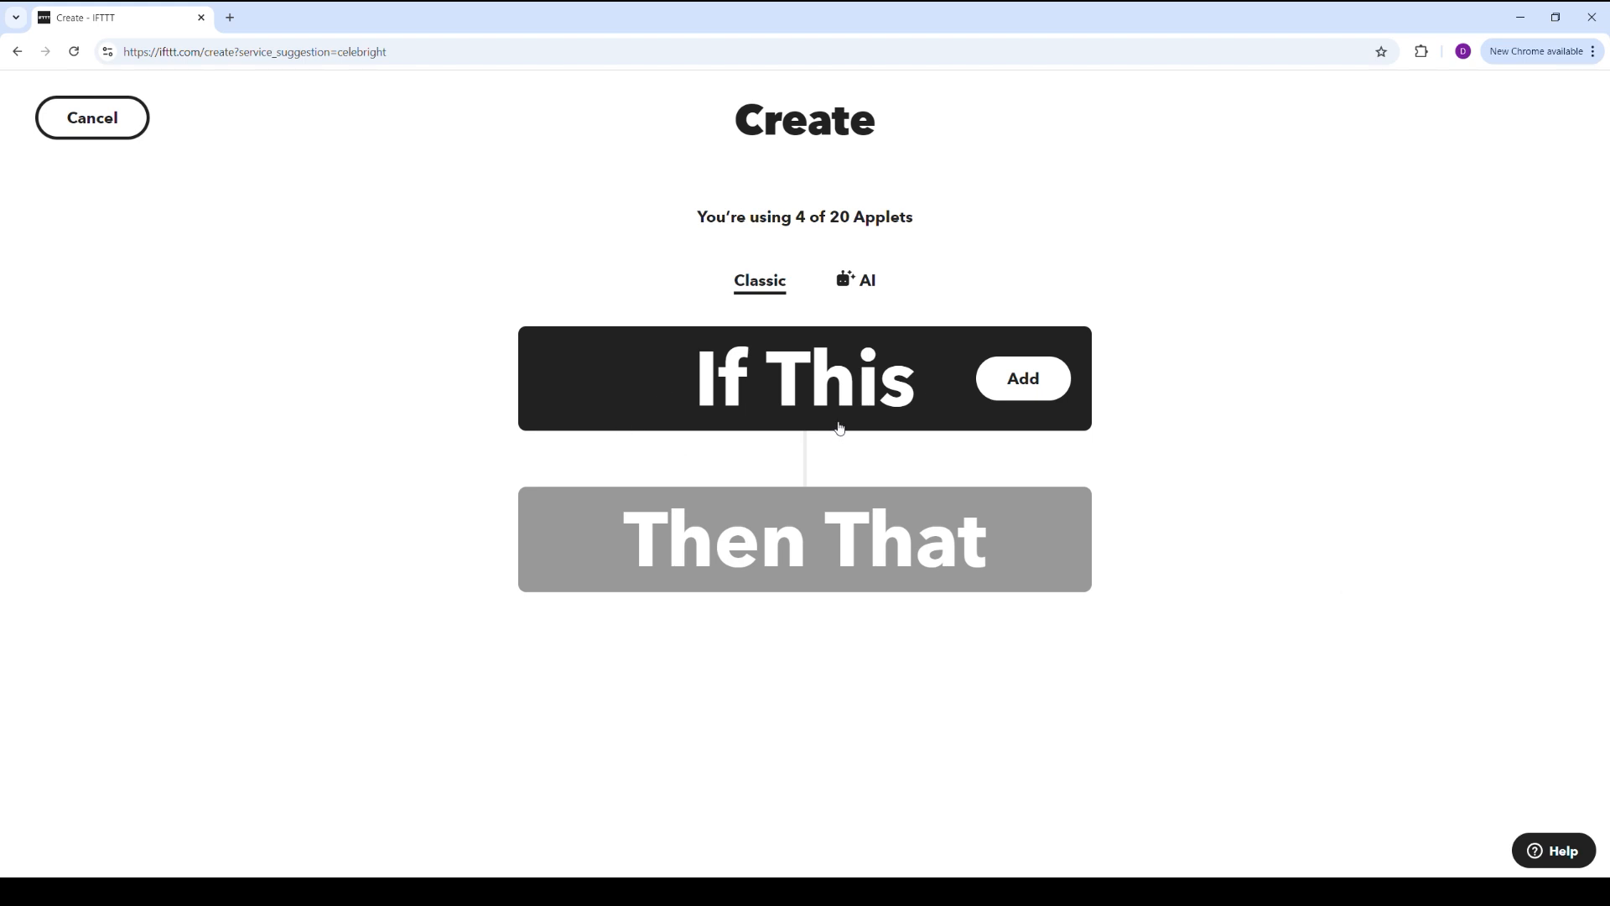
{"action": "mouse_move", "coordinate": [865, 409]}
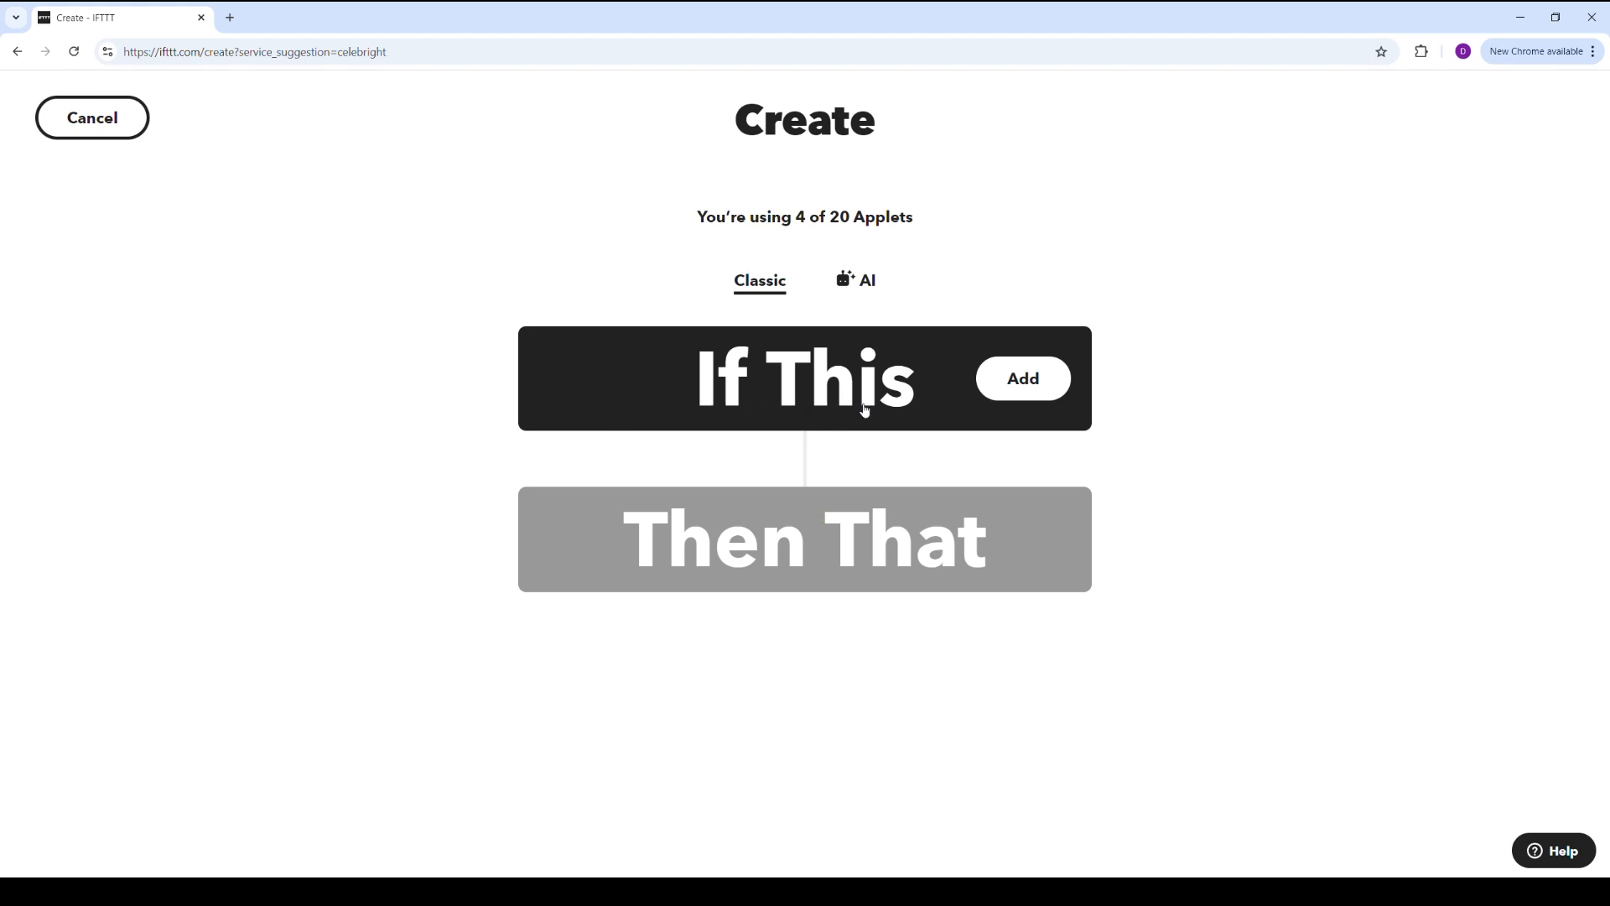
{"action": "mouse_move", "coordinate": [869, 386]}
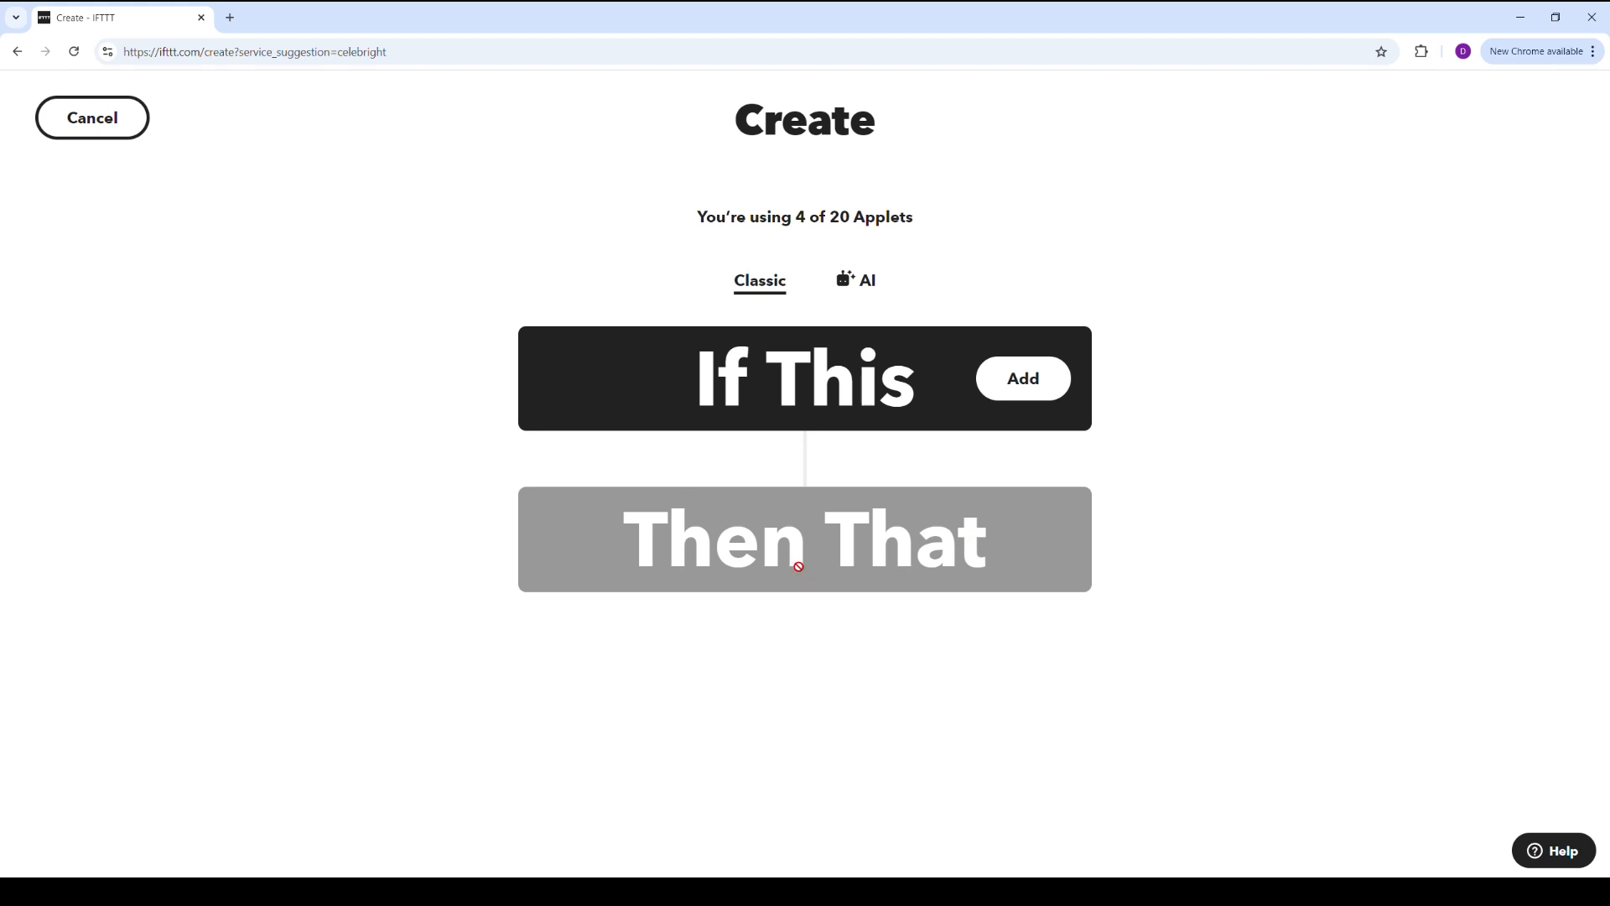
{"action": "mouse_move", "coordinate": [1150, 491]}
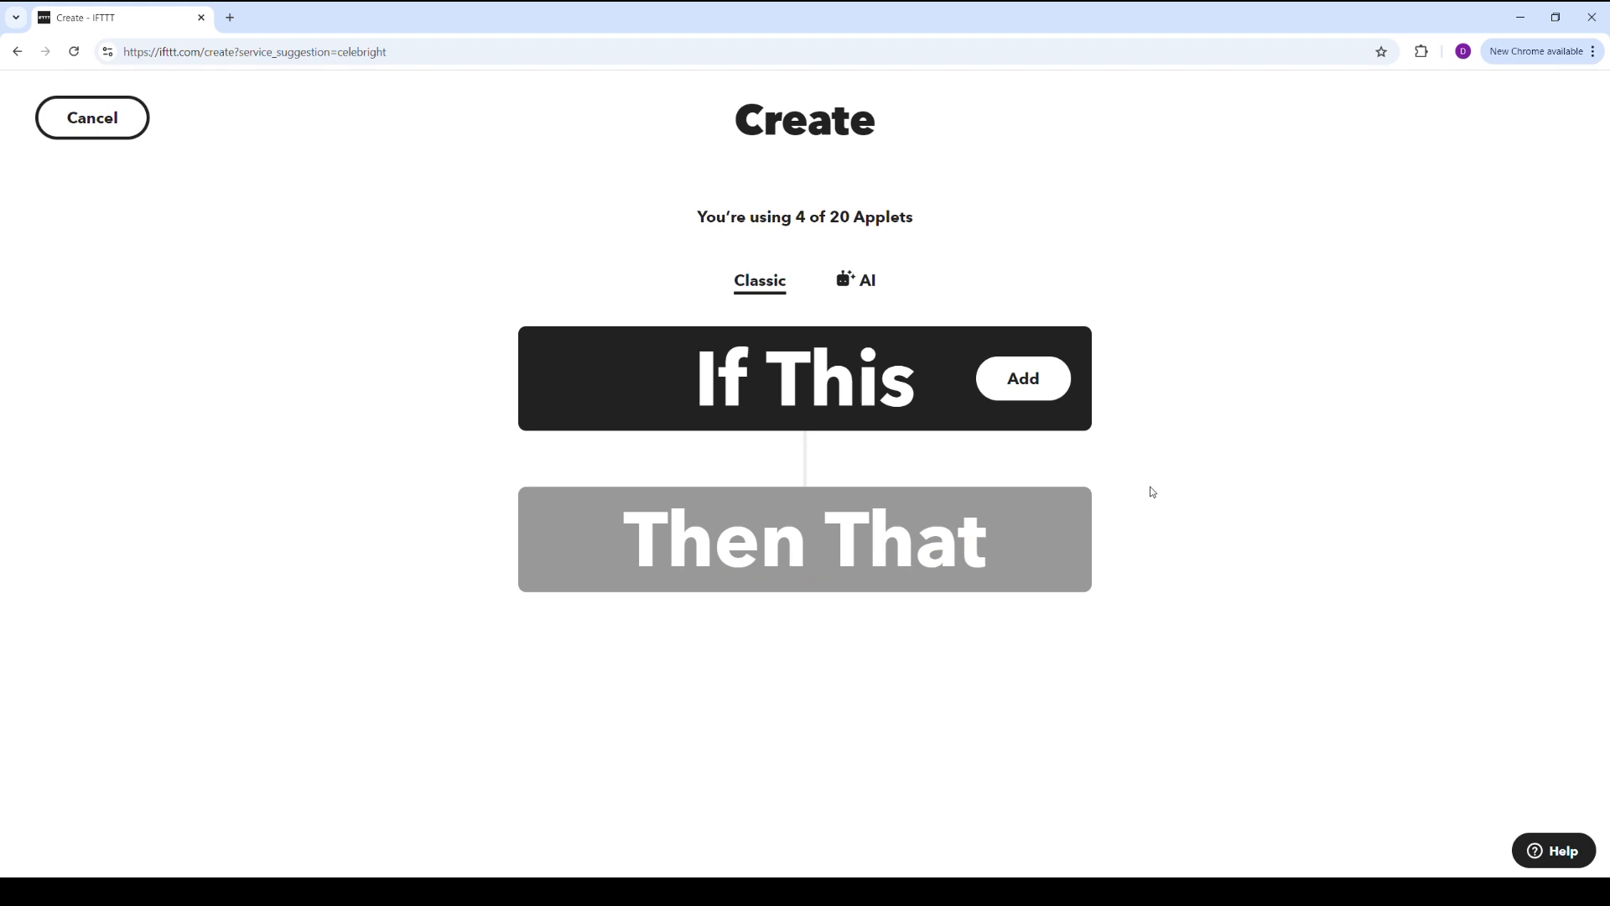
{"action": "mouse_move", "coordinate": [1203, 517]}
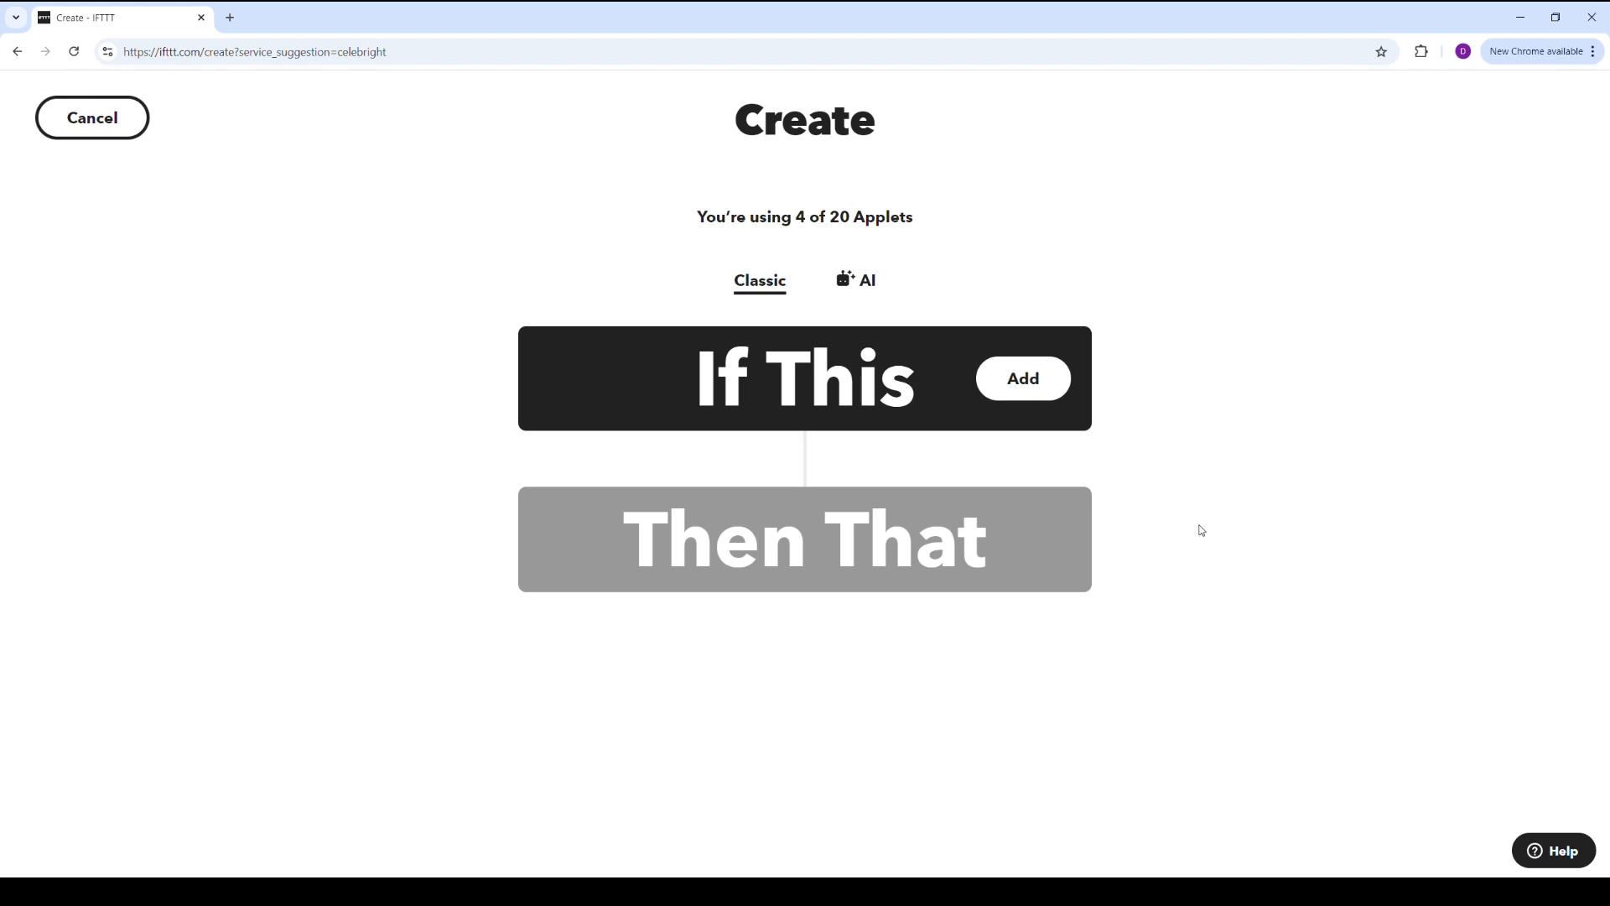
{"action": "mouse_move", "coordinate": [1285, 567]}
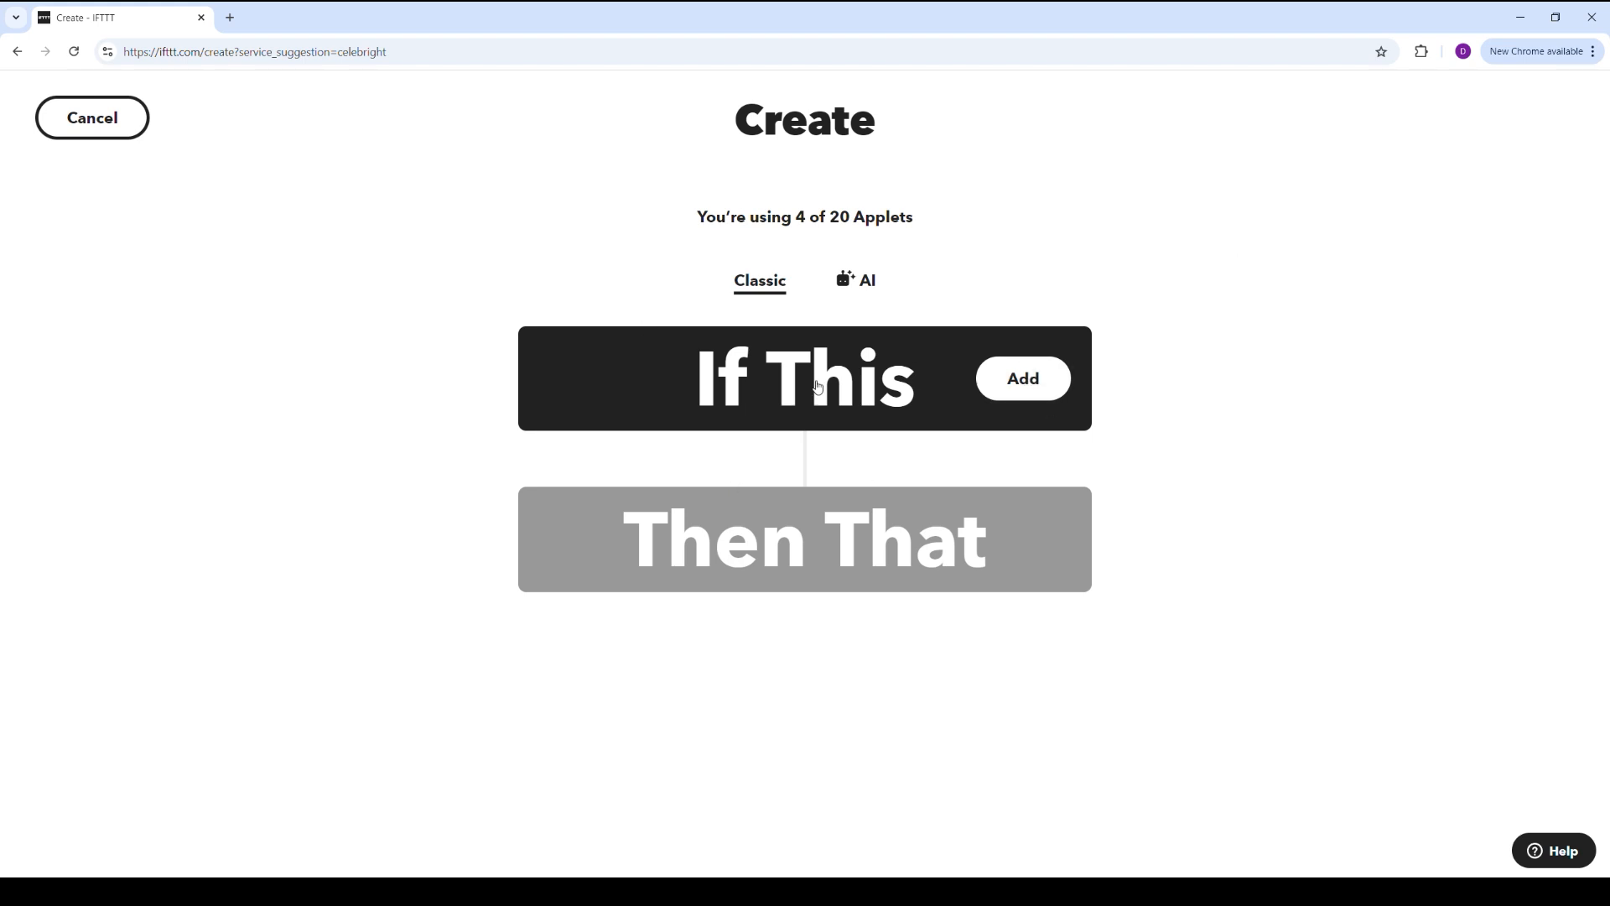
Set the trigger to Ring's New Motion Detected for the Shop device
{"action": "left_click", "coordinate": [1024, 377]}
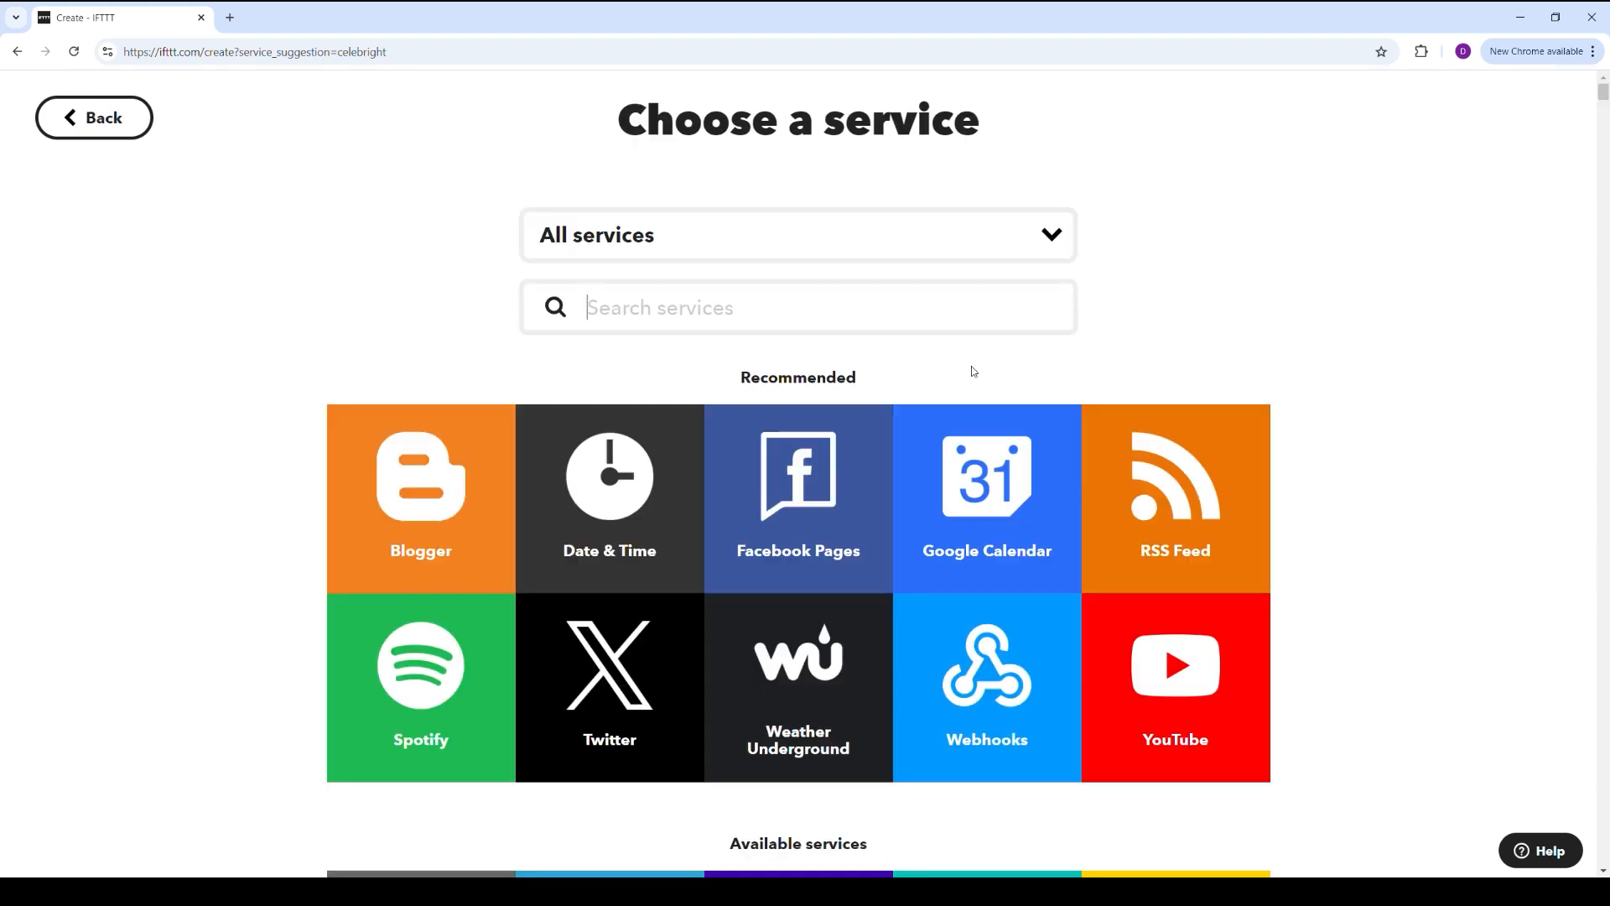
{"action": "type", "text": "r"}
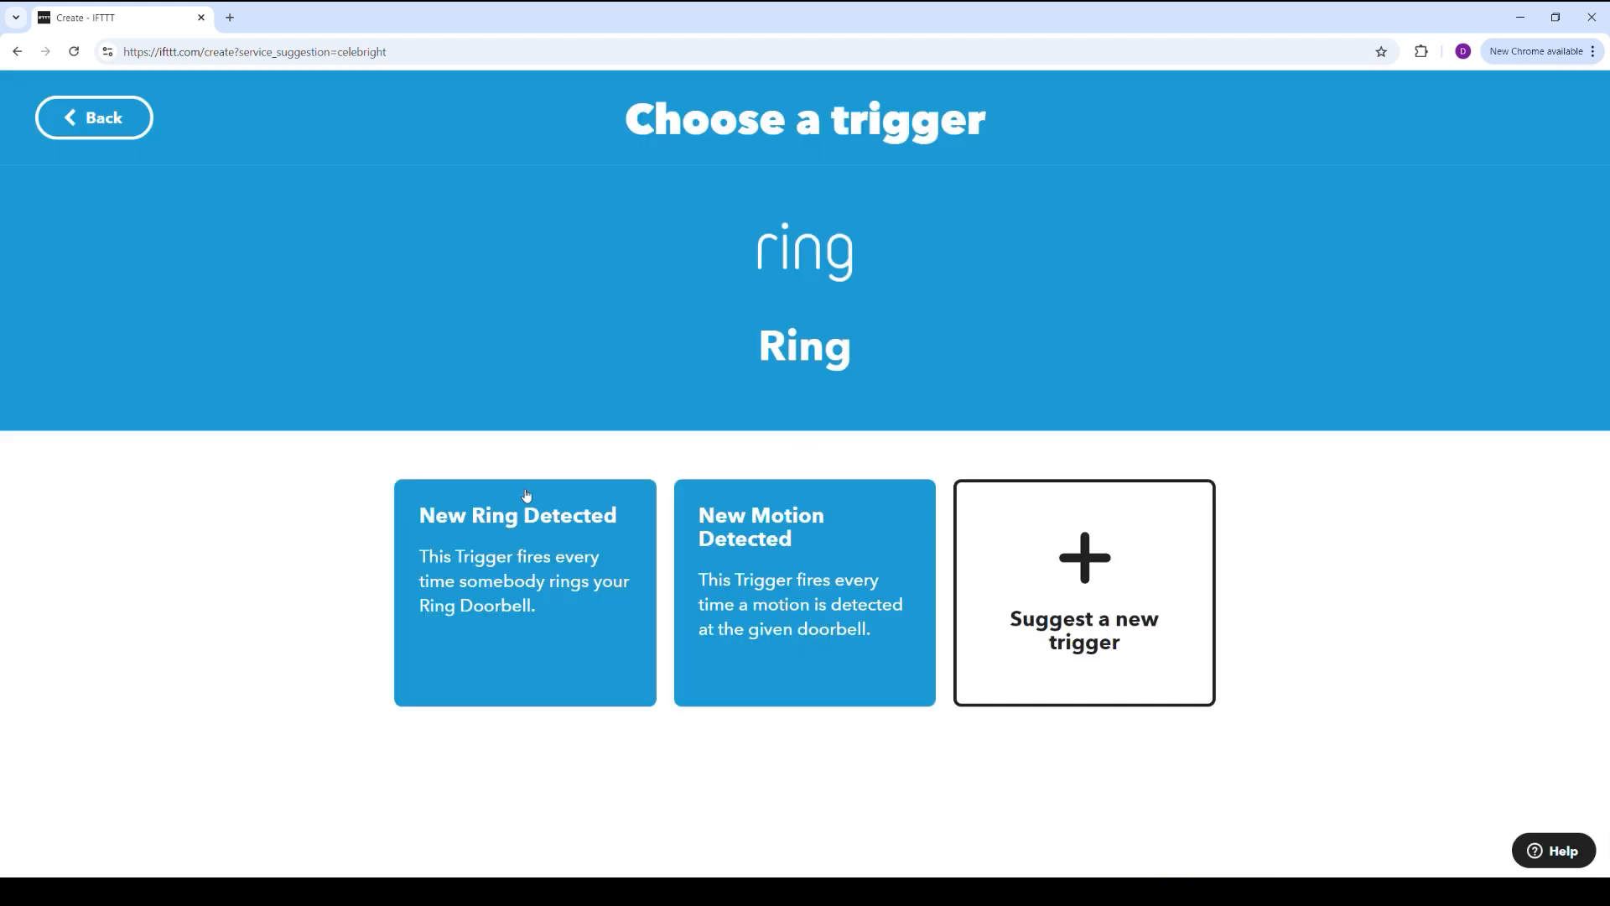
{"action": "left_click", "coordinate": [805, 592]}
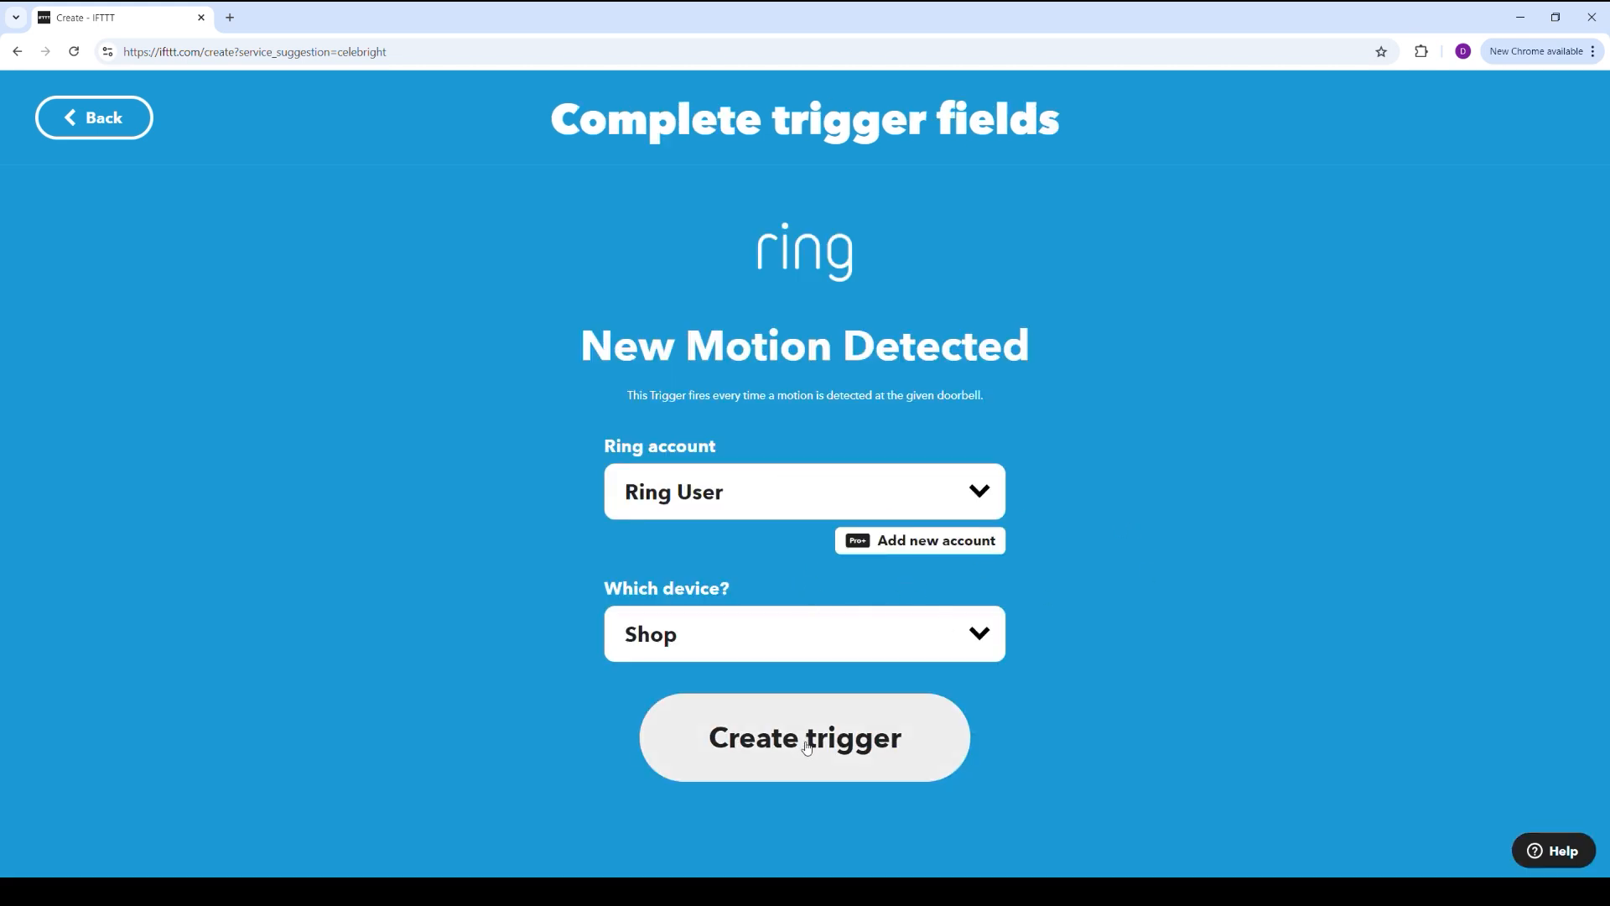
{"action": "left_click", "coordinate": [805, 738]}
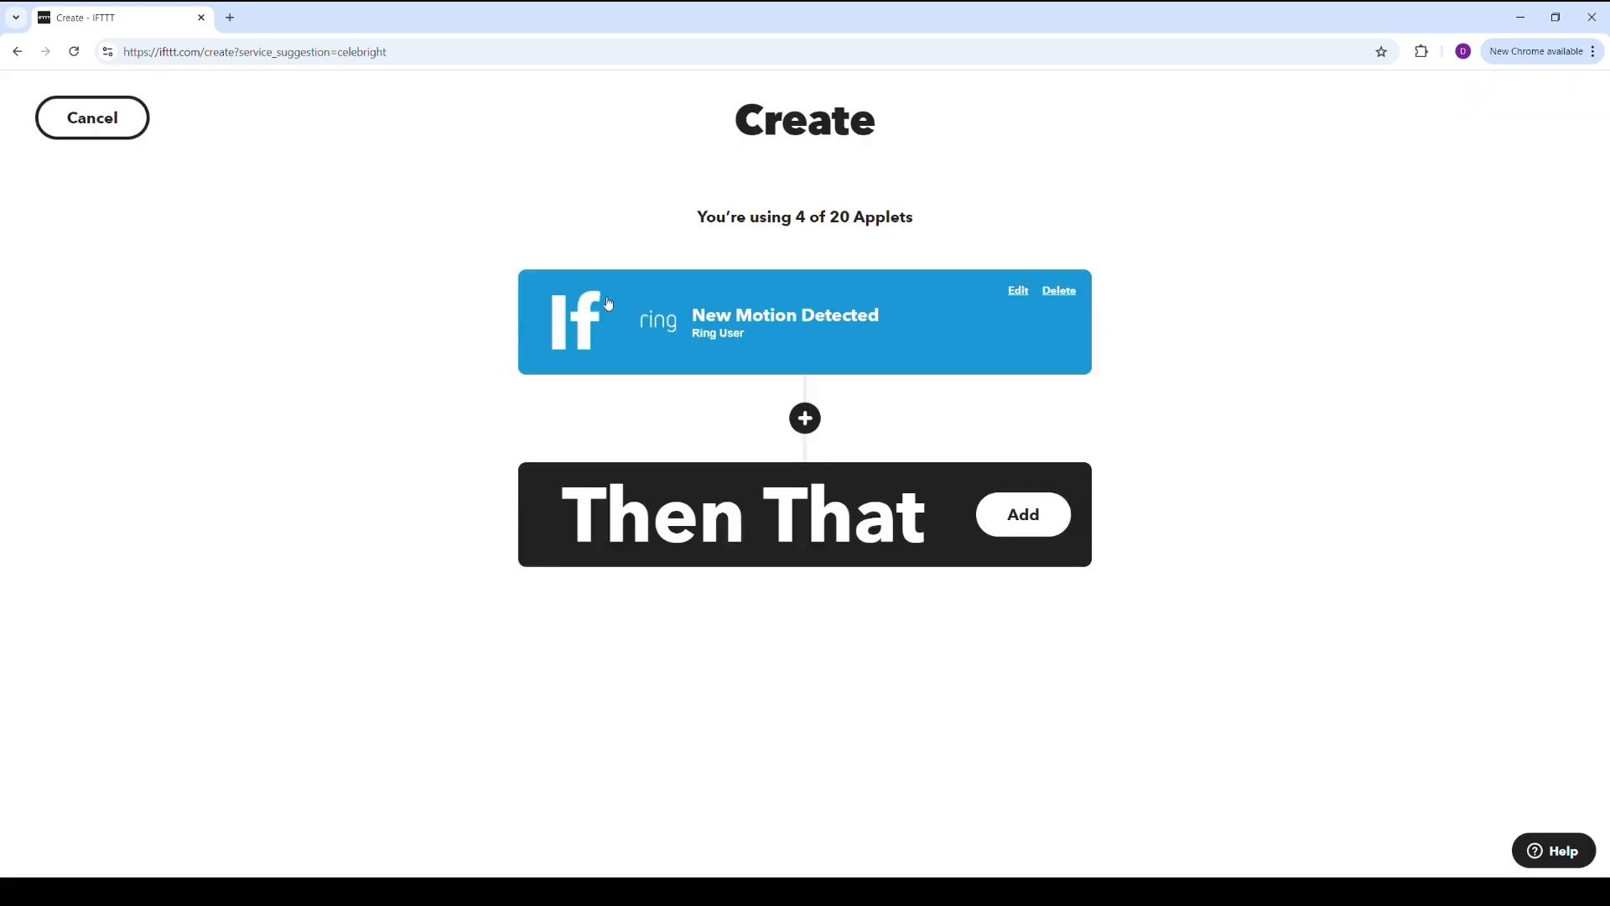
{"action": "mouse_move", "coordinate": [1340, 514]}
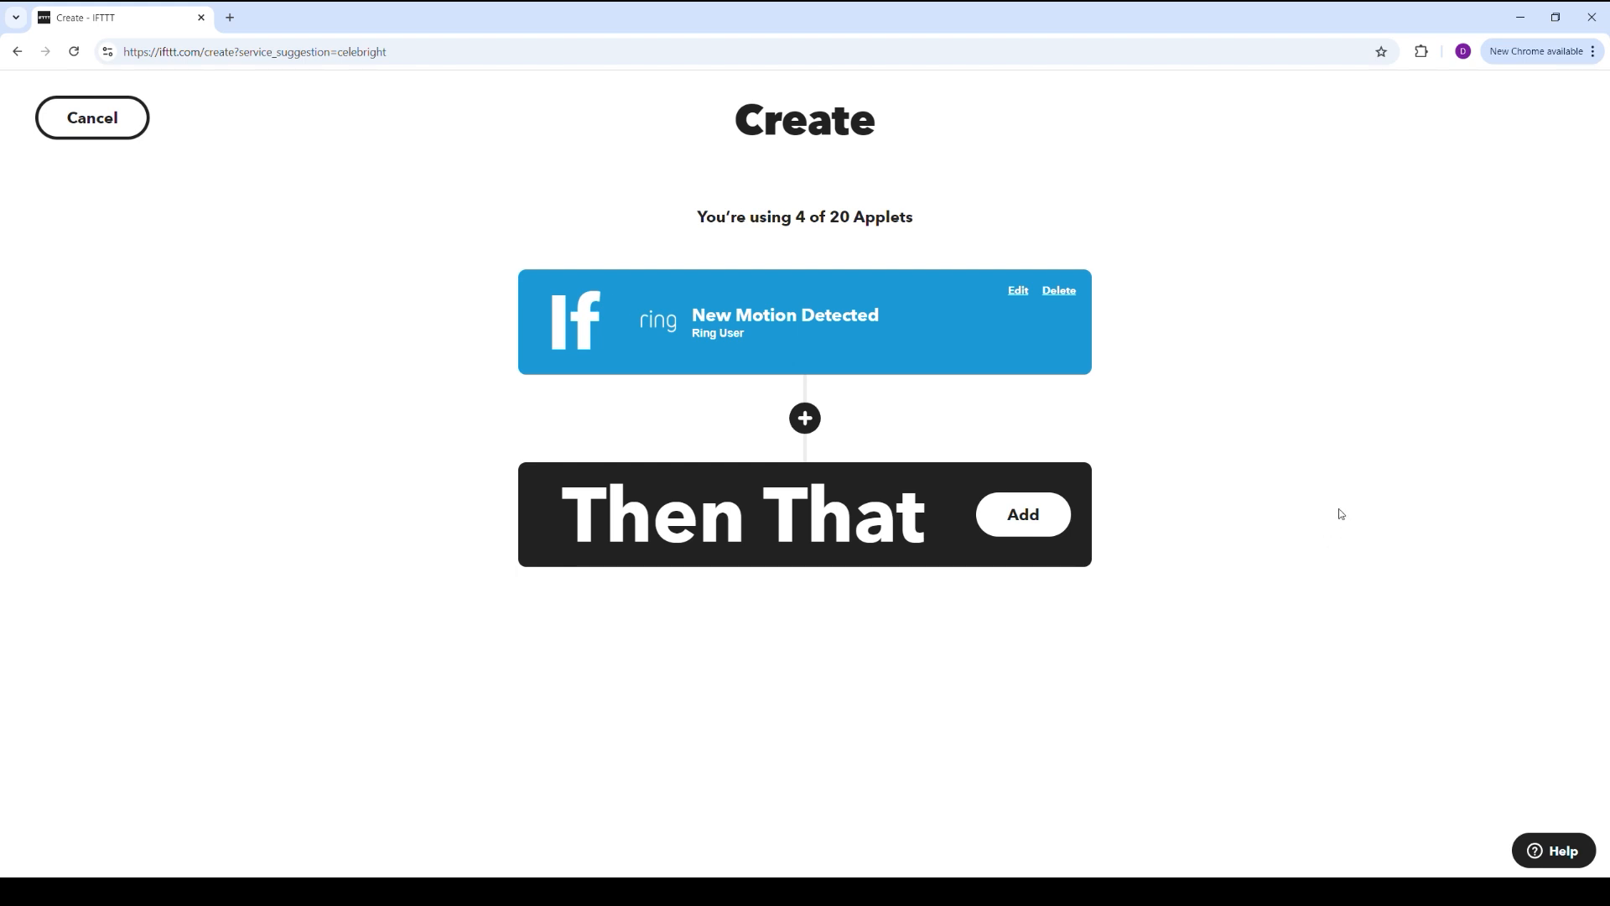
Choose Celebright's Activate Preset action: demo device, Bright White, timer 10 minutes
{"action": "left_click", "coordinate": [1023, 514]}
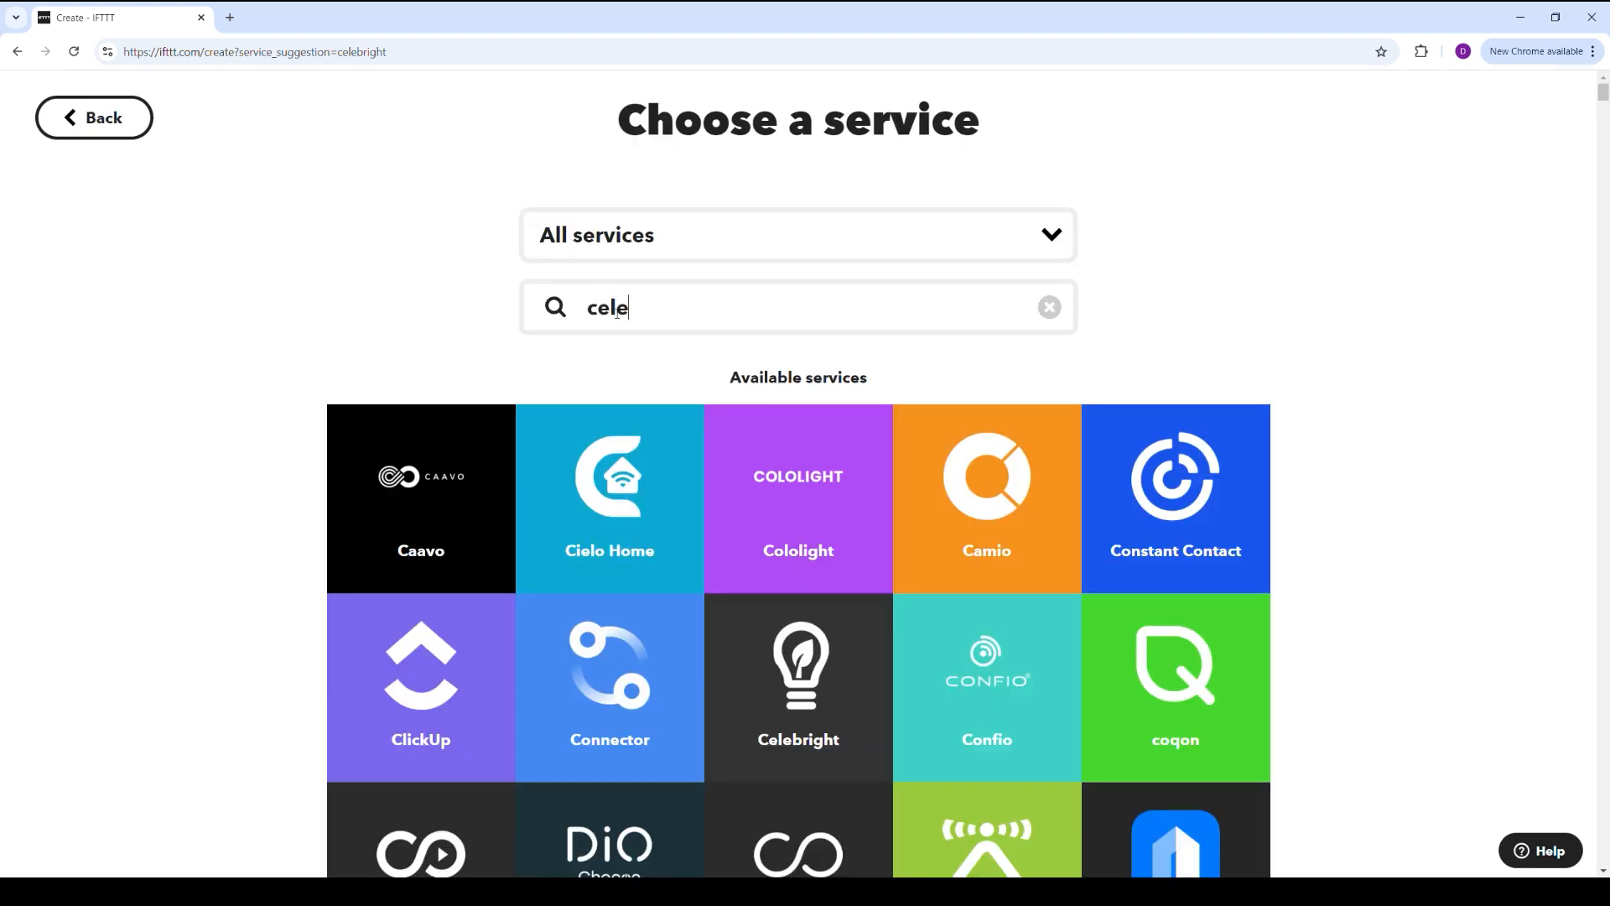
{"action": "left_click", "coordinate": [798, 687]}
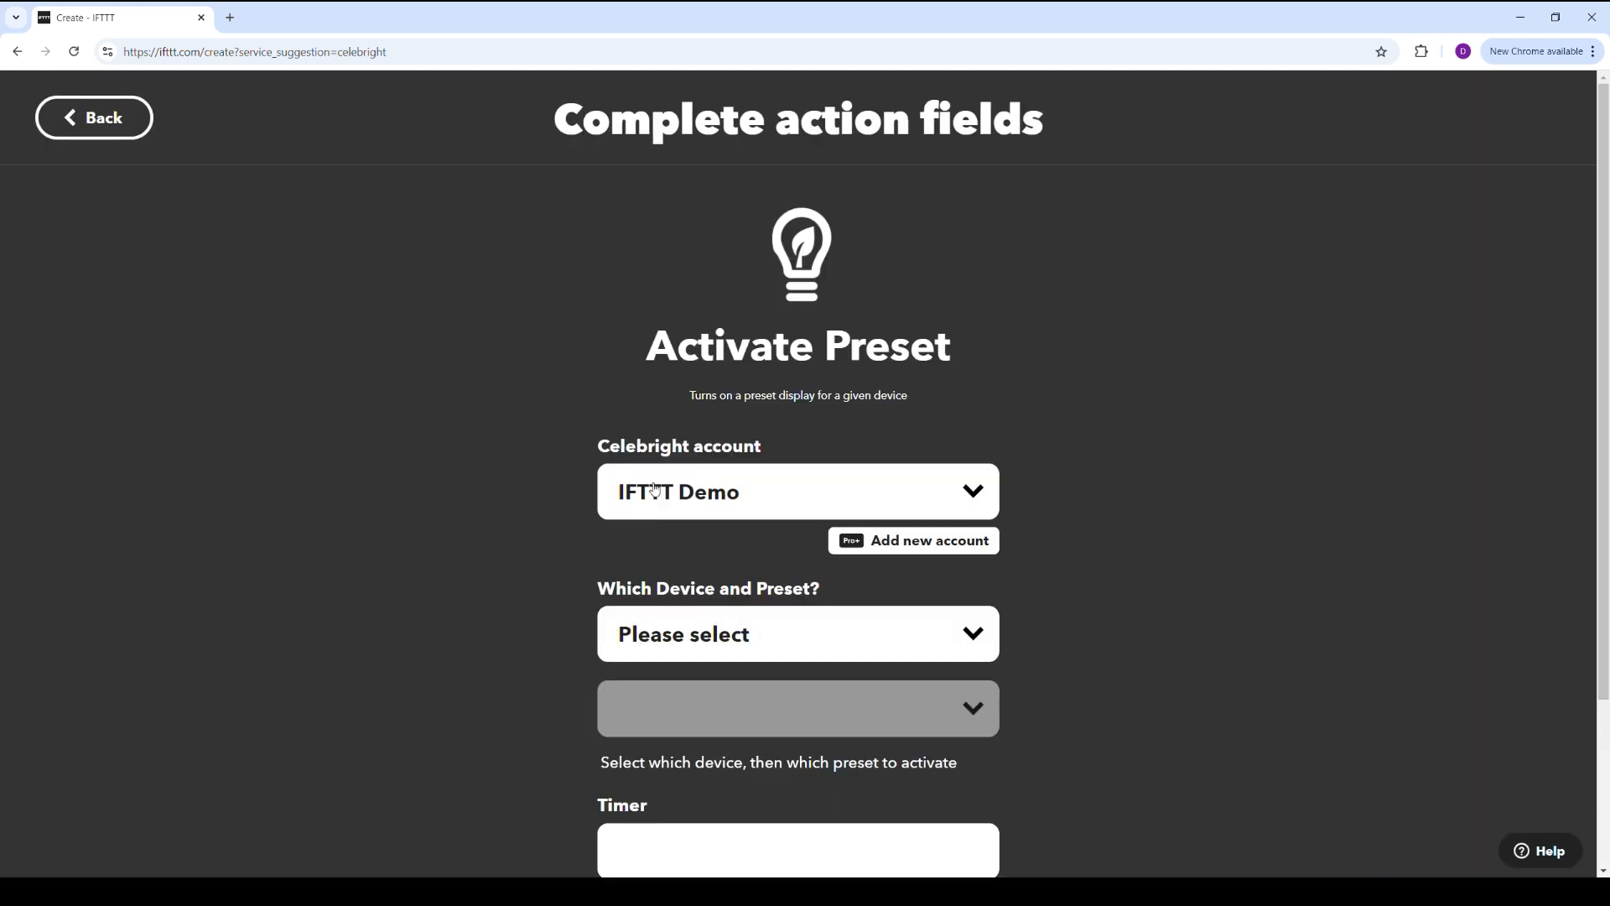
{"action": "scroll", "scroll_direction": "down", "scroll_amount": 3}
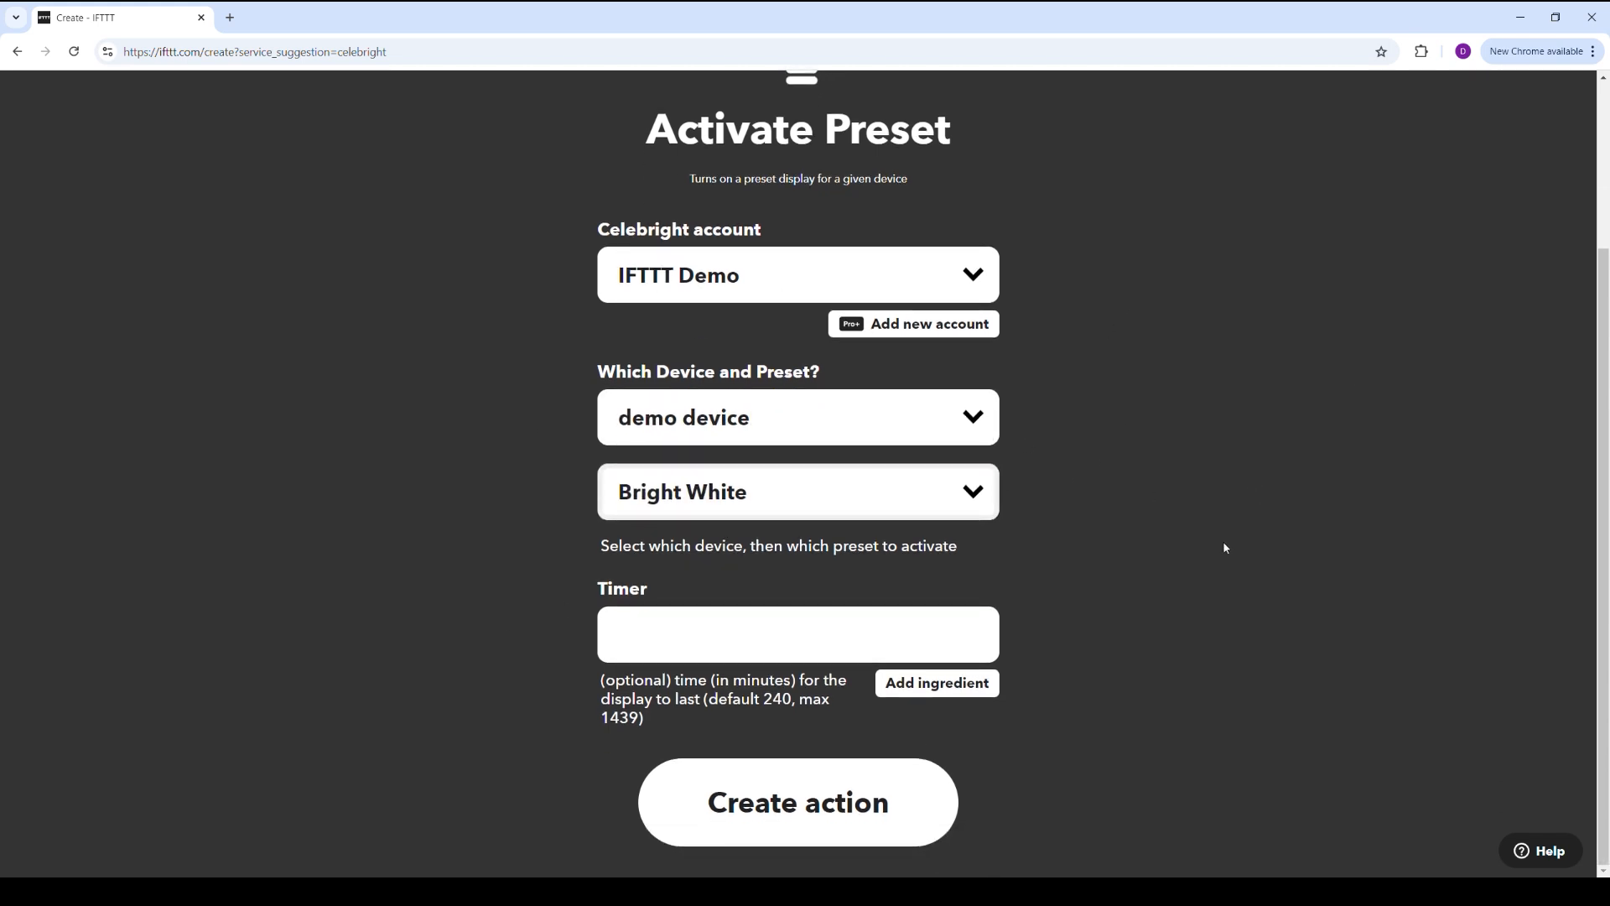
{"action": "left_click", "coordinate": [751, 634]}
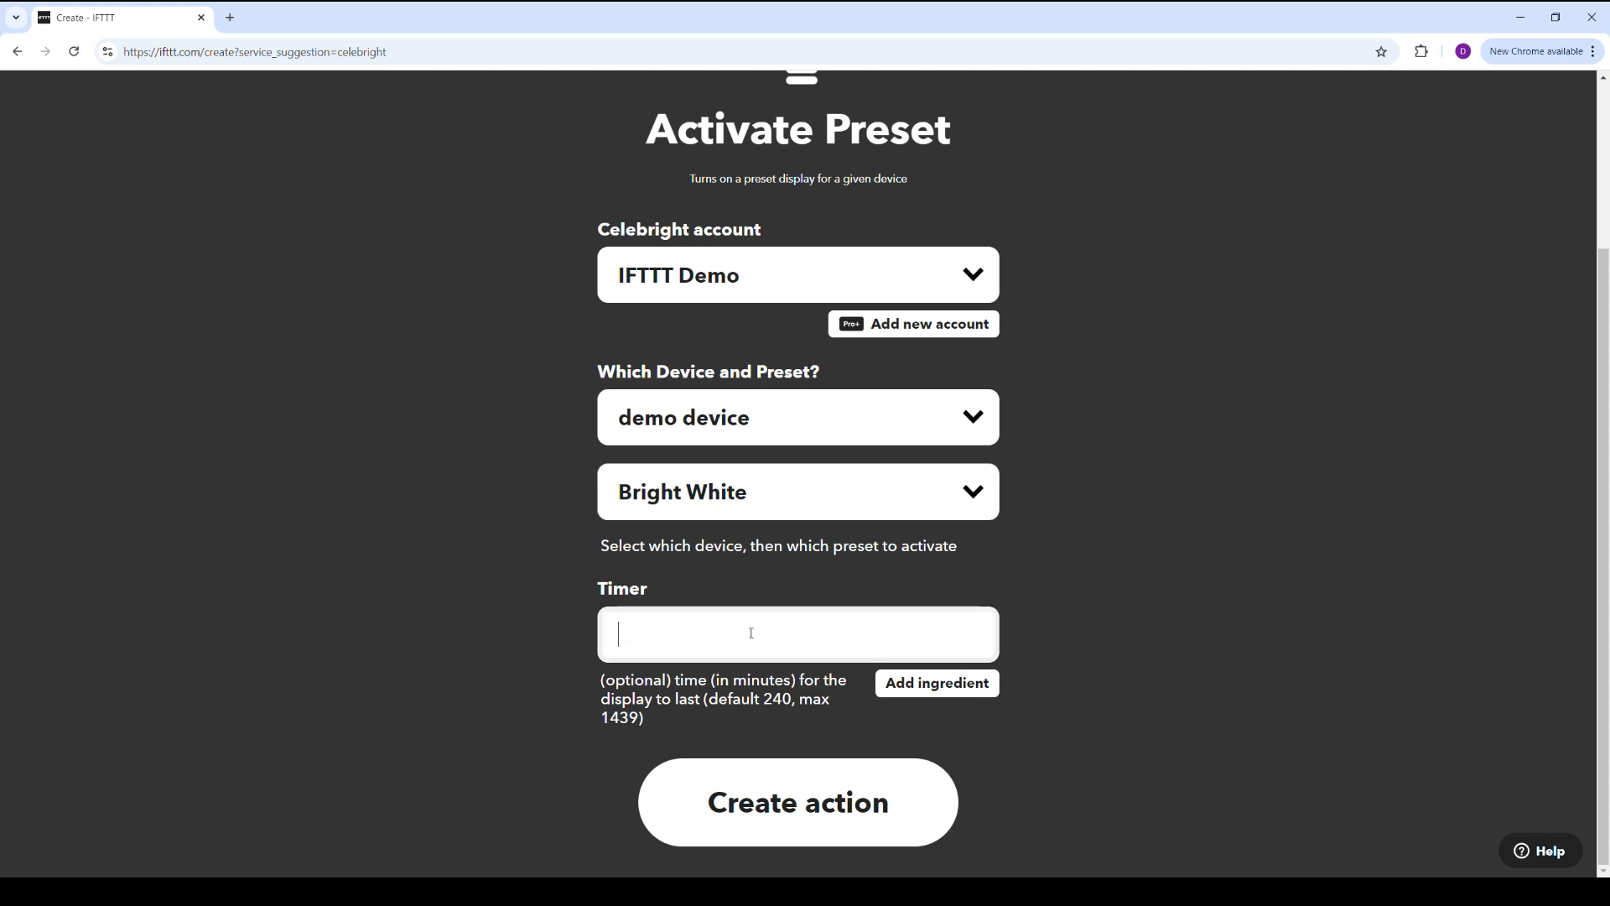
{"action": "type", "text": "10"}
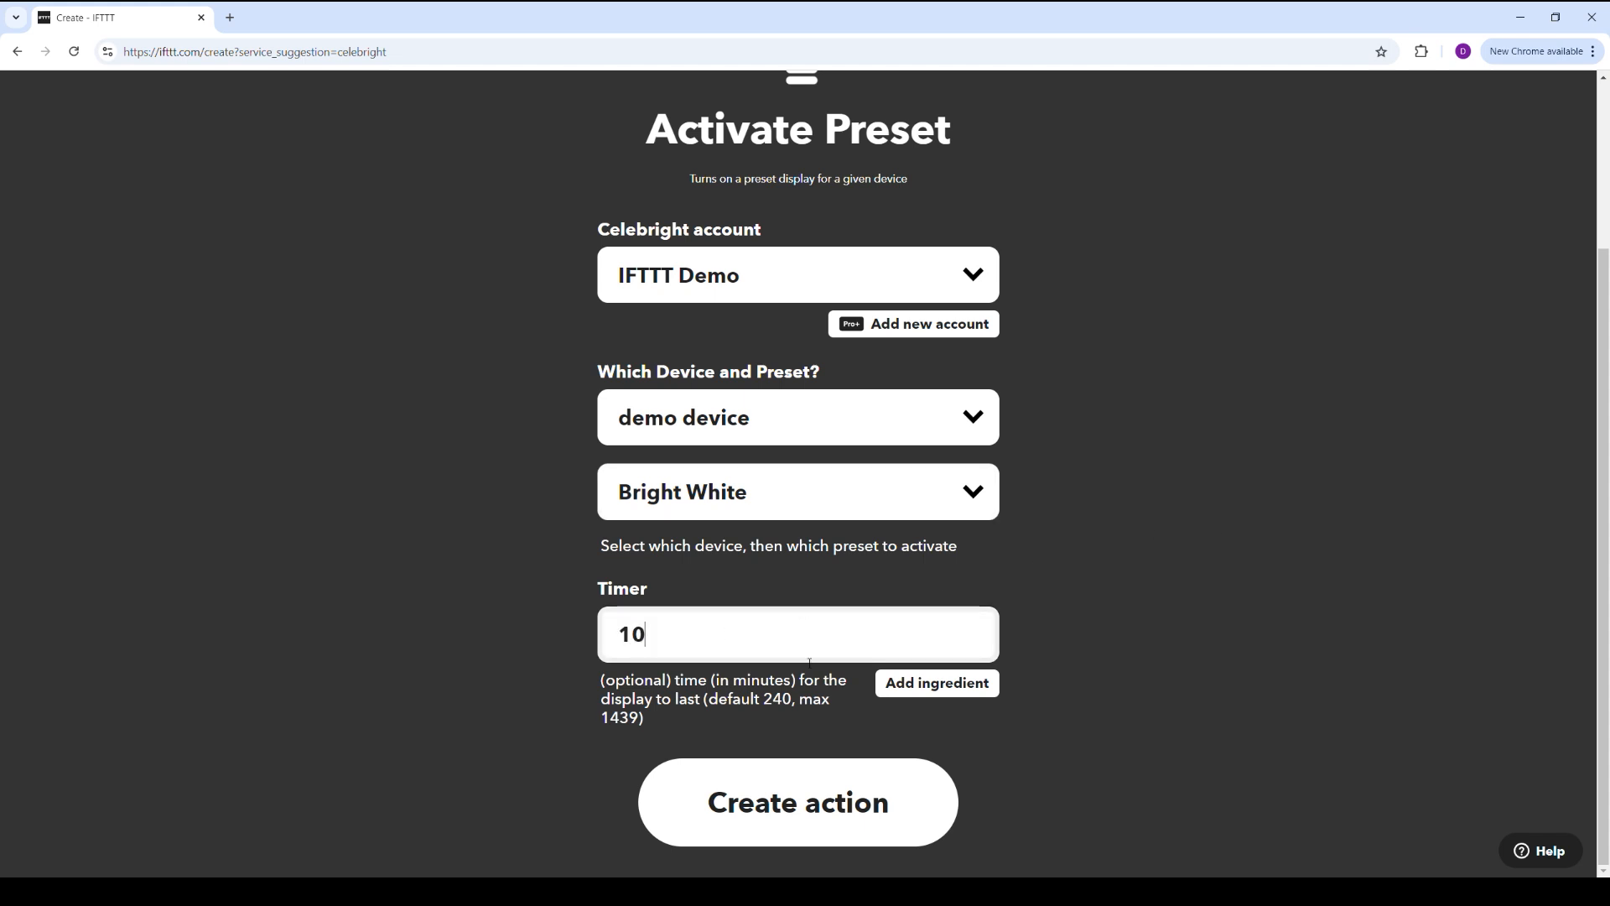
{"action": "mouse_move", "coordinate": [696, 602]}
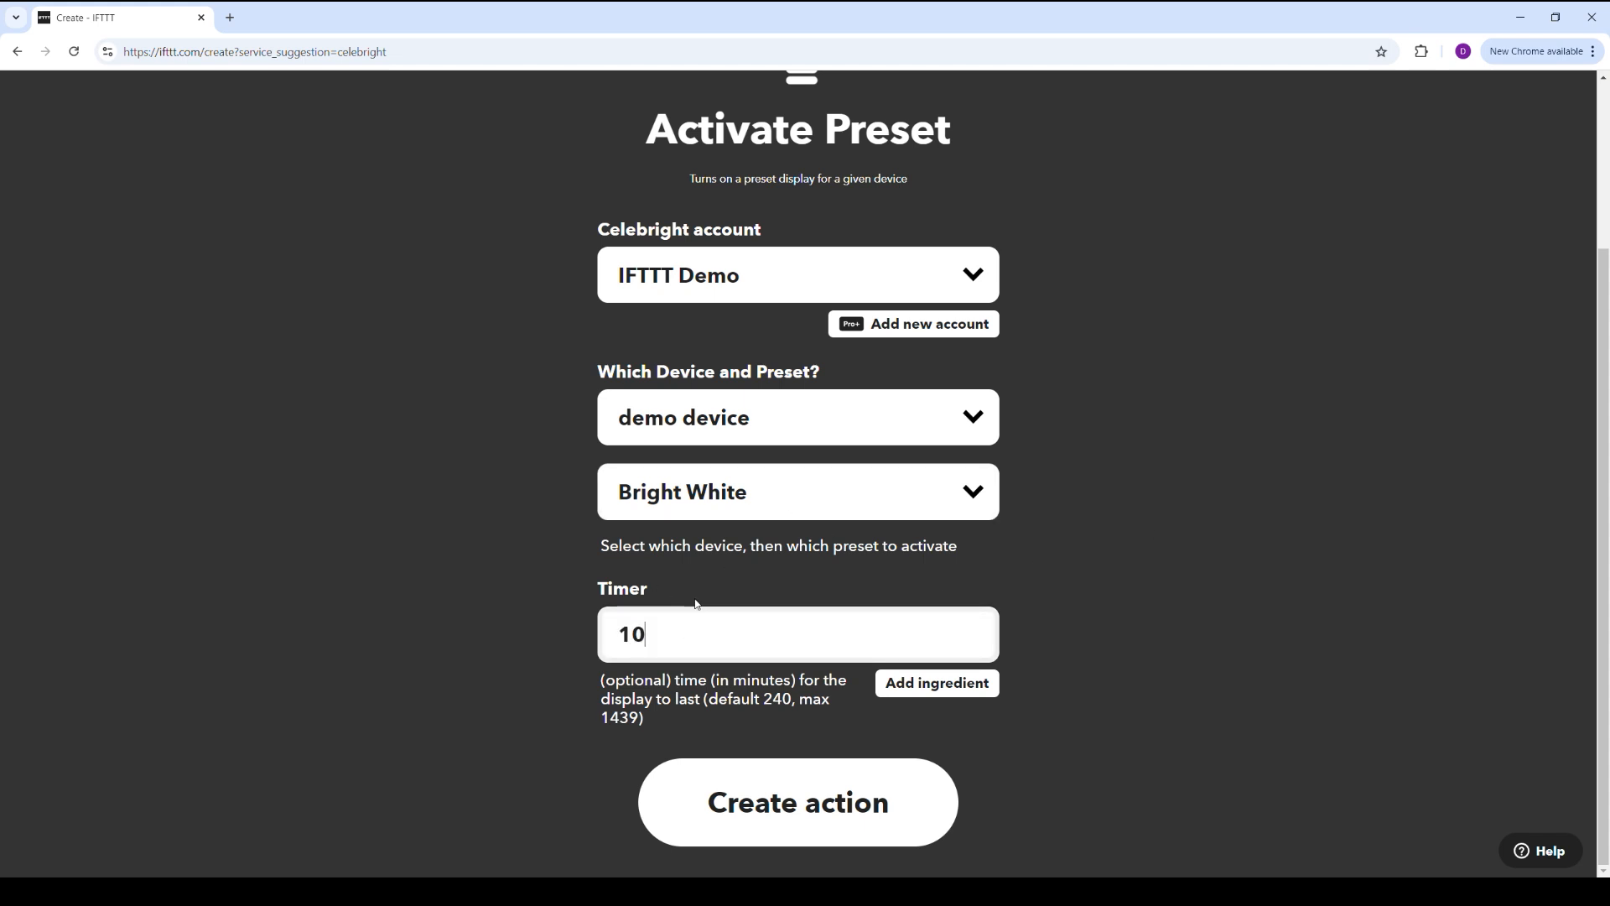
{"action": "mouse_move", "coordinate": [1218, 543]}
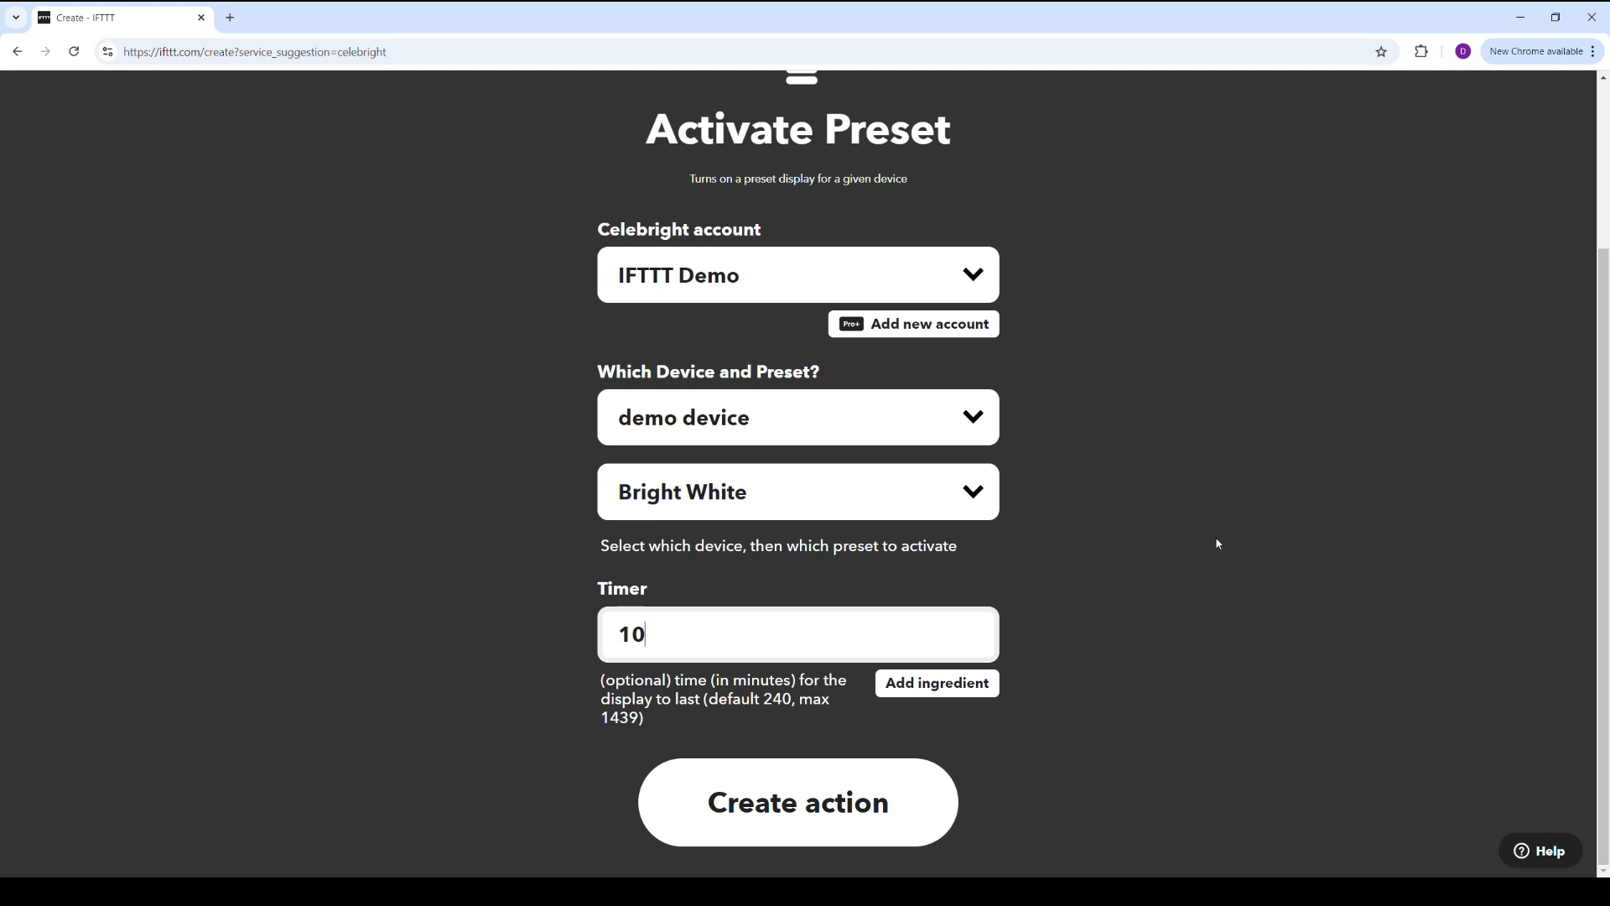
{"action": "mouse_move", "coordinate": [1037, 734]}
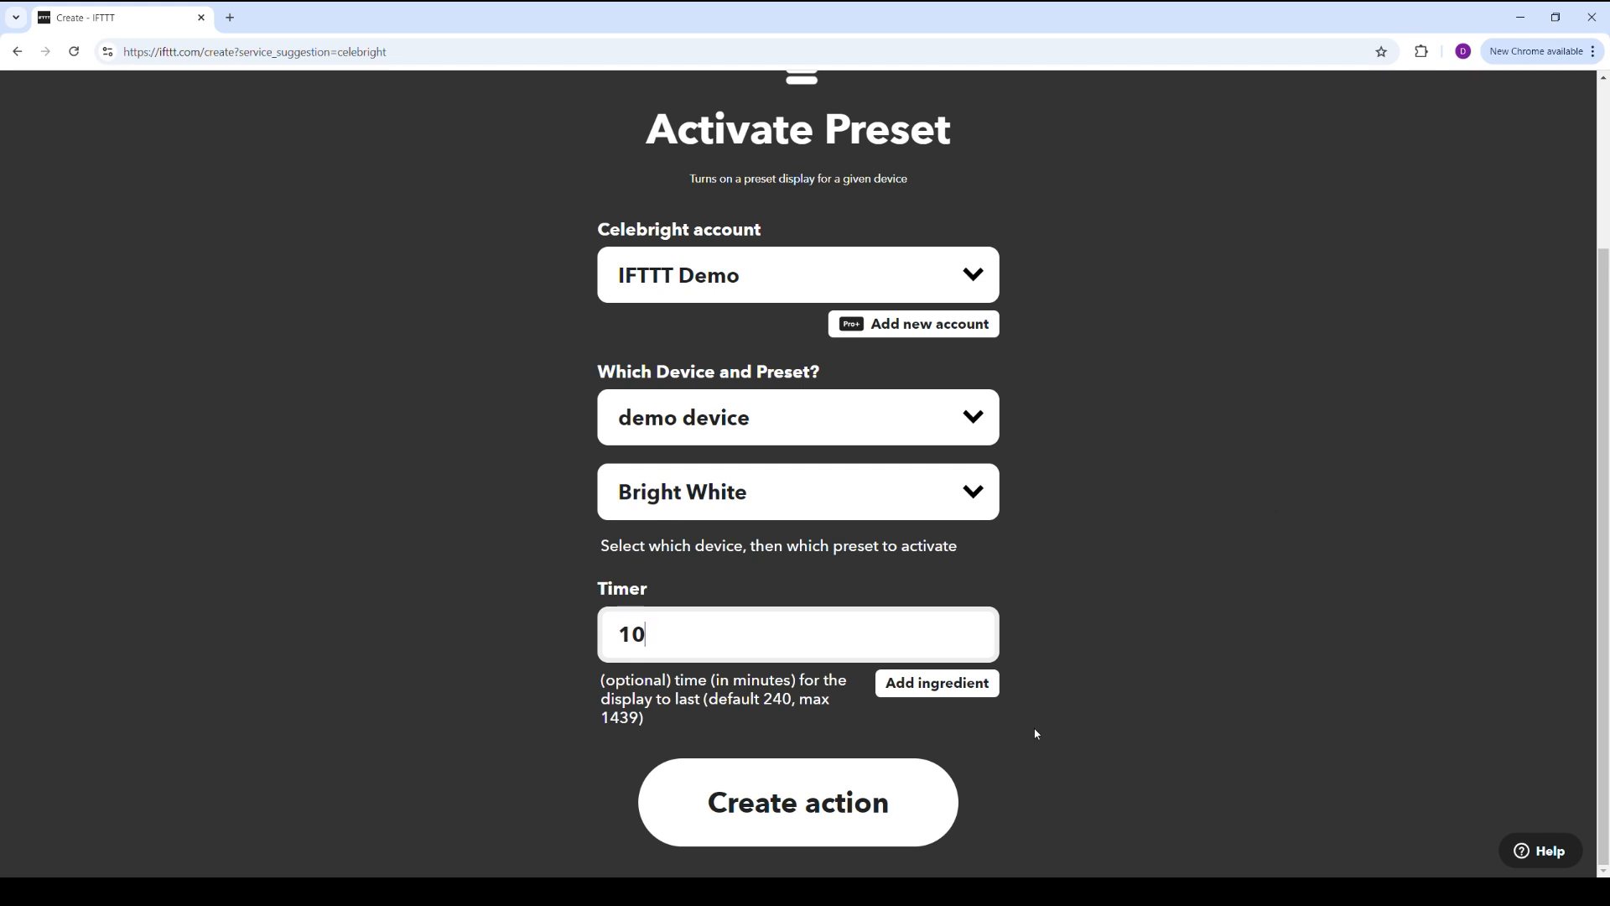
Save the action, review, and finish so the motion-to-Bright-White applet is connected
{"action": "left_click", "coordinate": [799, 801]}
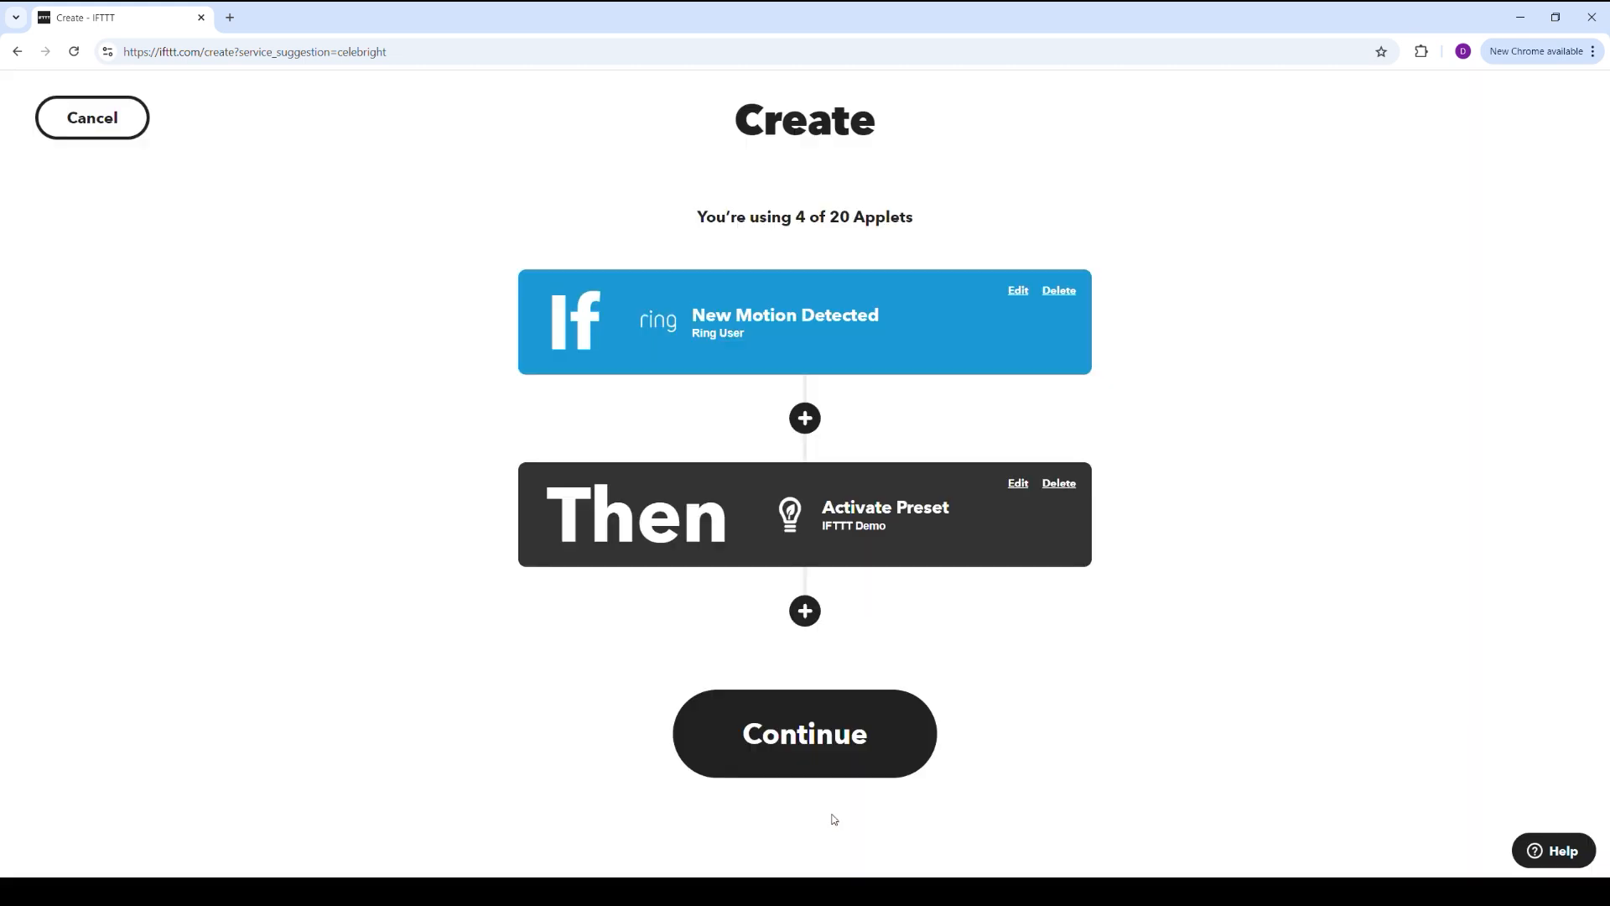
{"action": "left_click", "coordinate": [806, 733]}
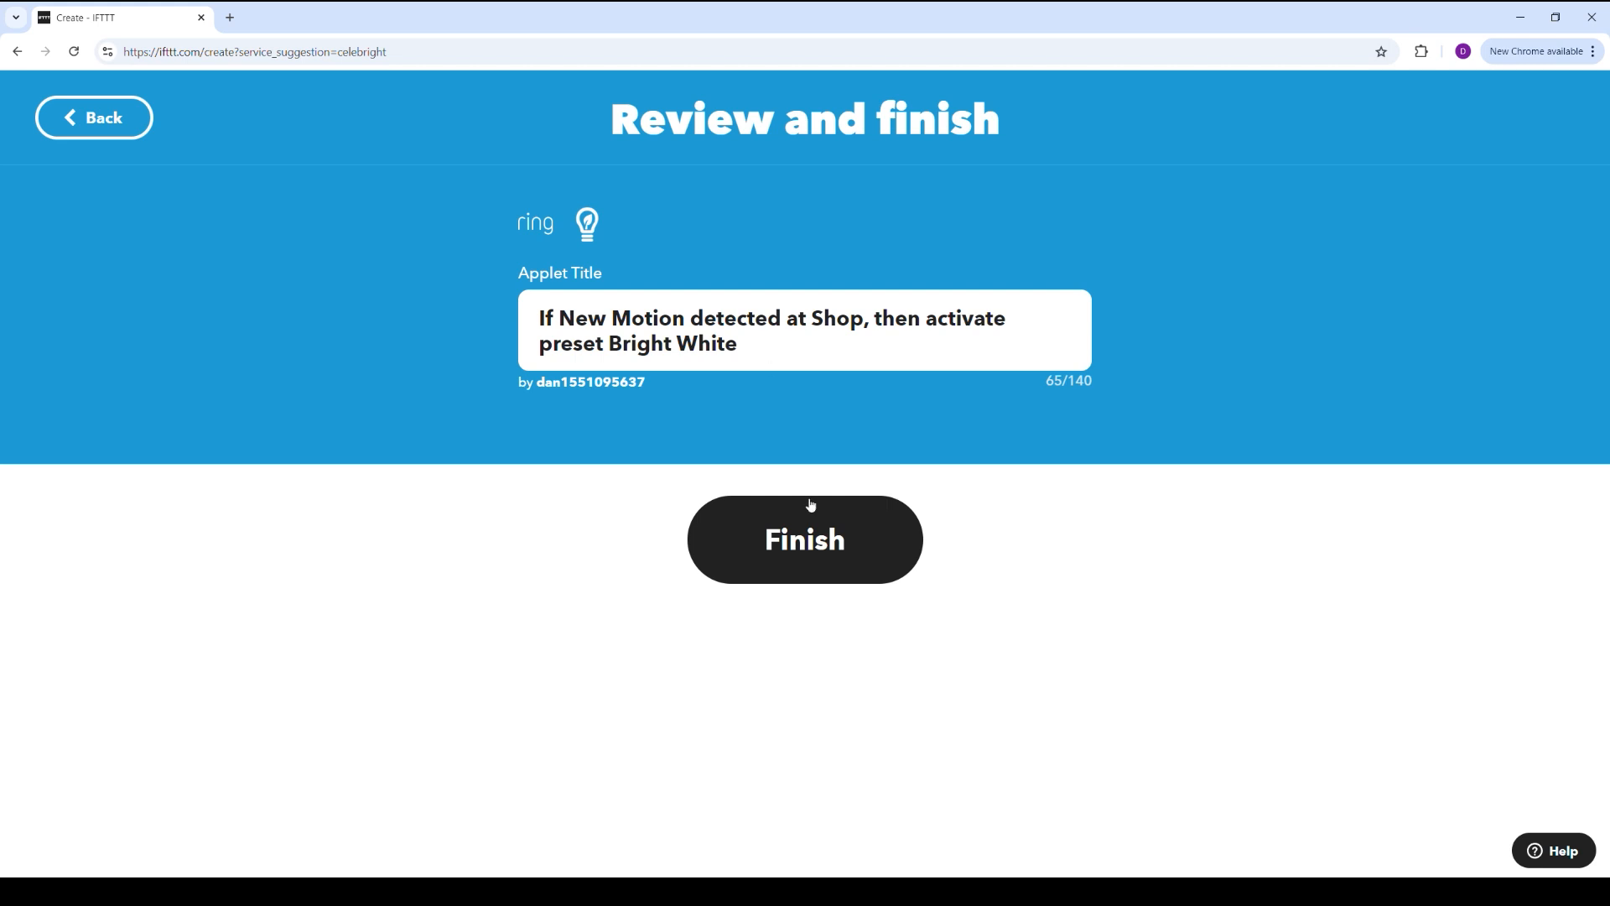
{"action": "left_click", "coordinate": [805, 540]}
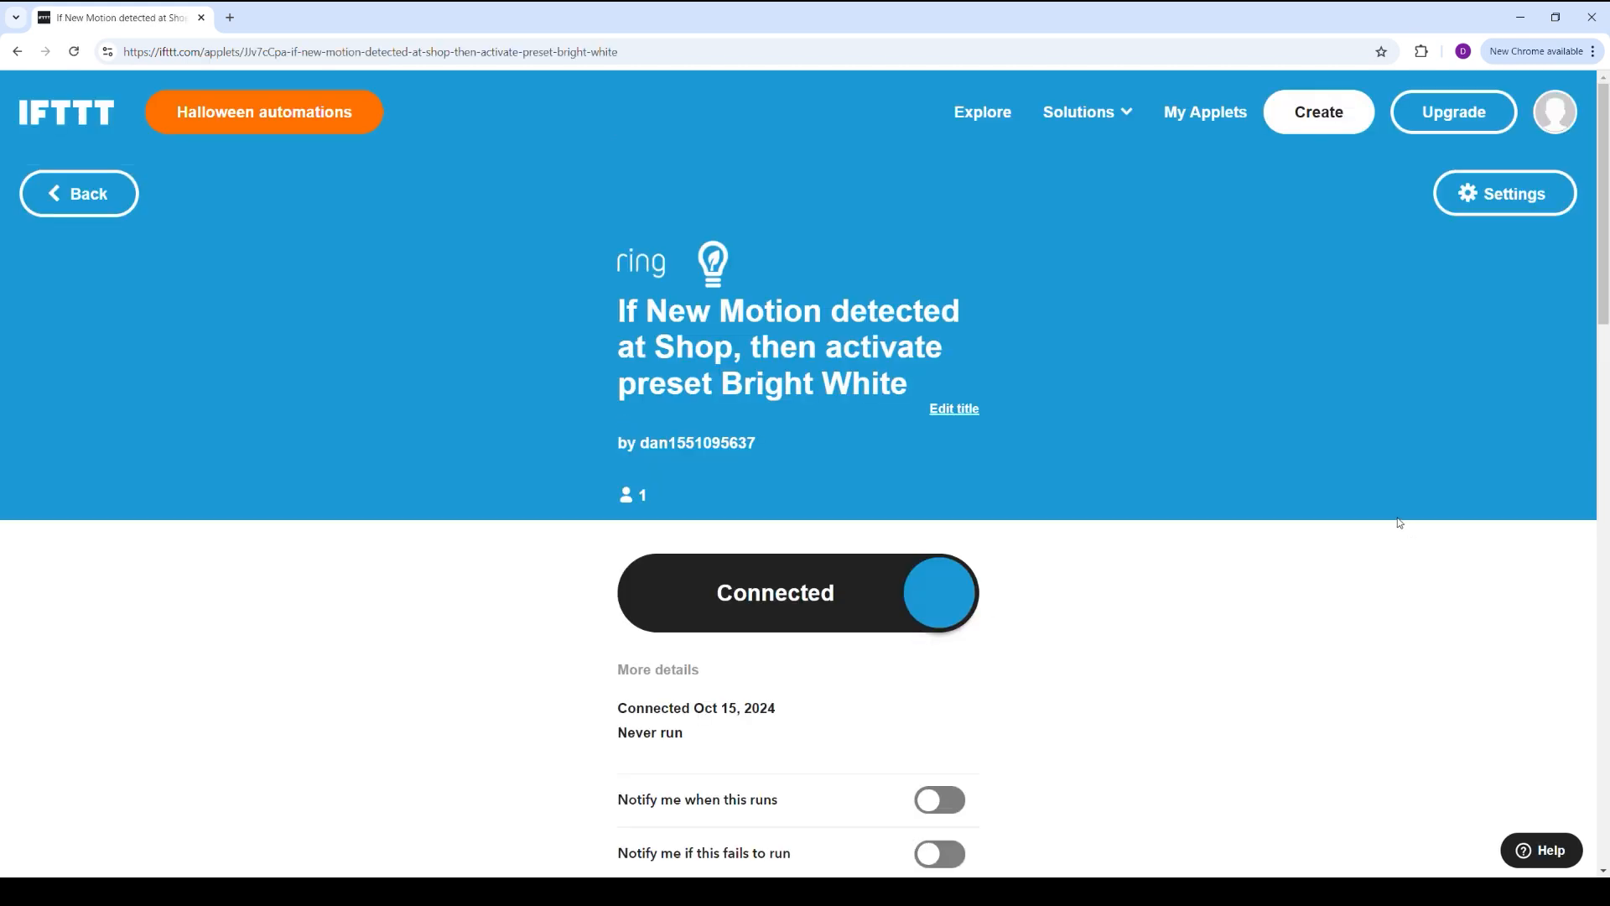
View the applet's activity log showing it turned on and run 0 times
{"action": "scroll", "scroll_direction": "down", "scroll_amount": 3}
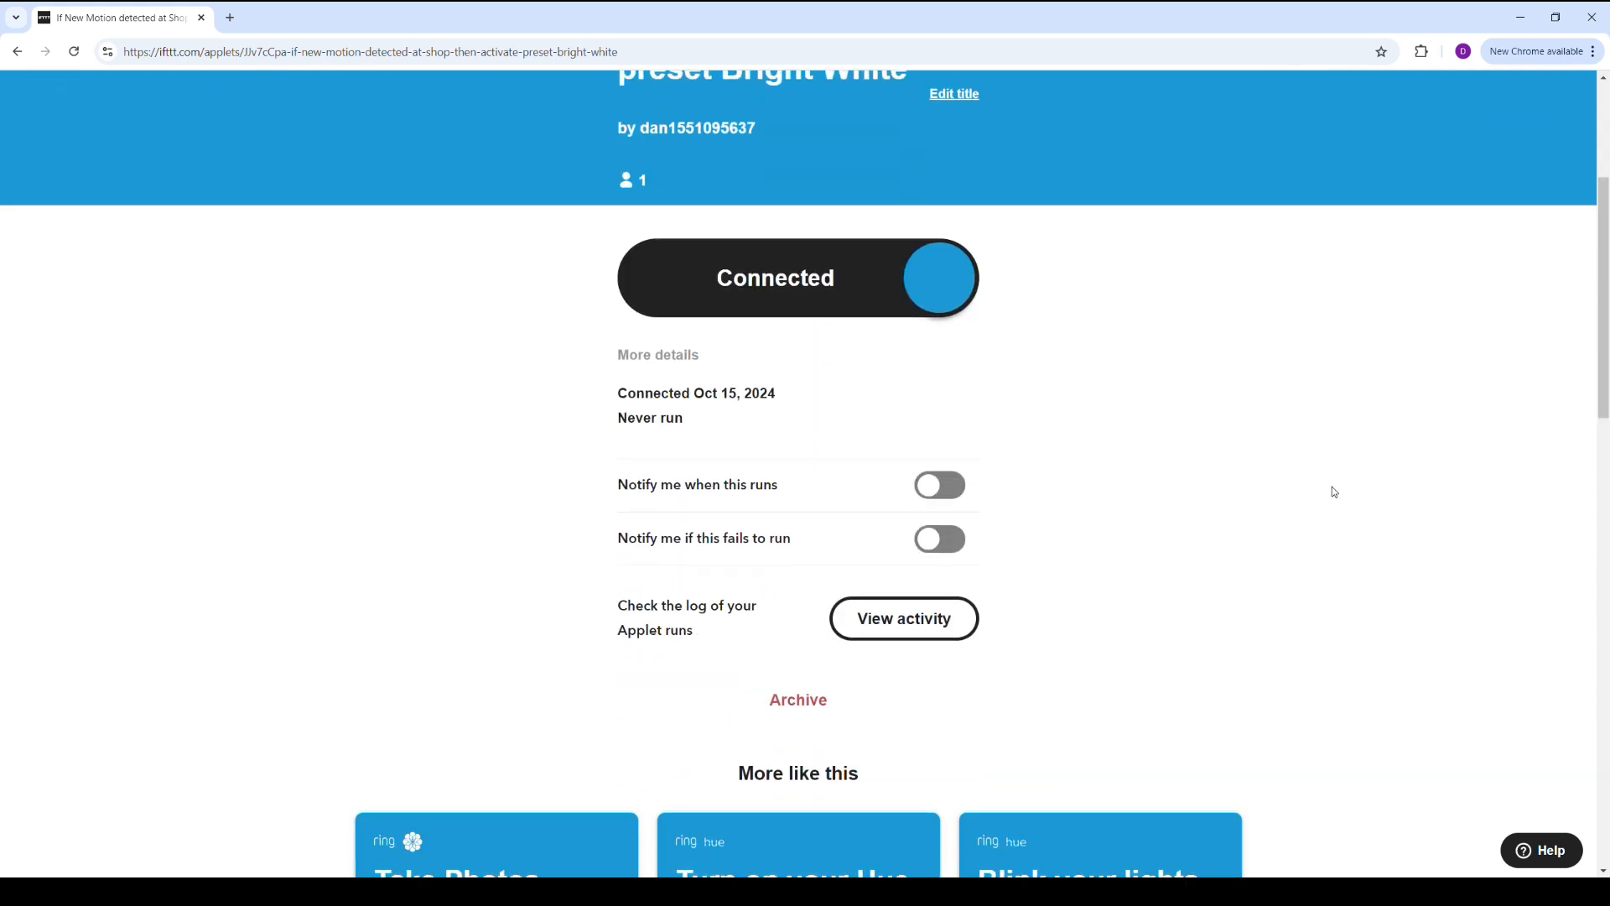
{"action": "mouse_move", "coordinate": [904, 624]}
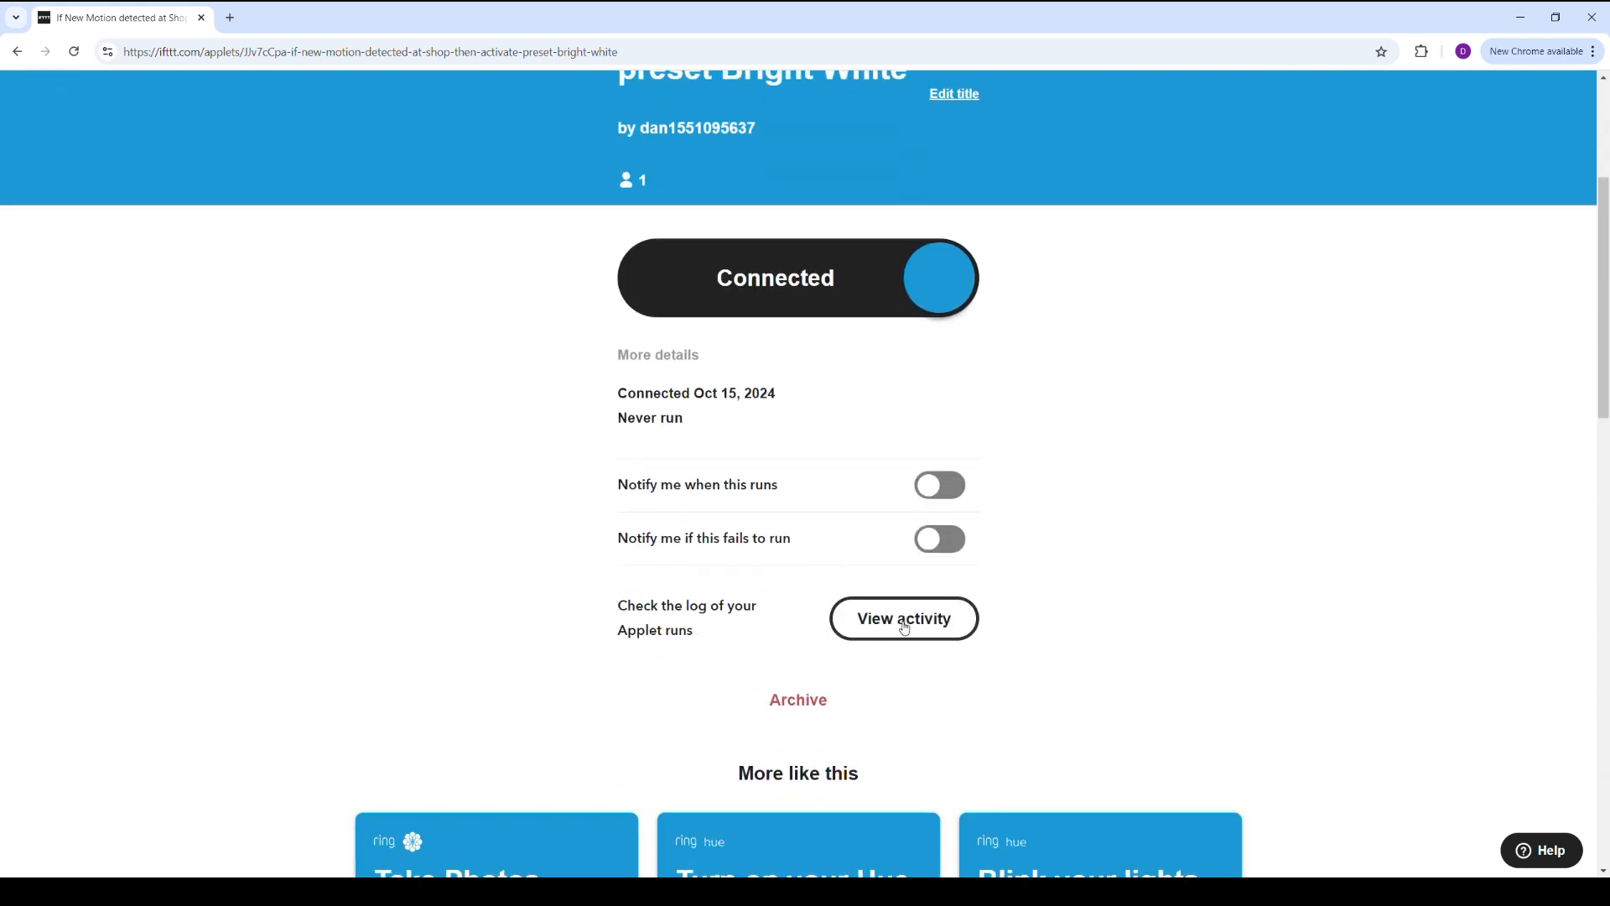
{"action": "left_click", "coordinate": [904, 617]}
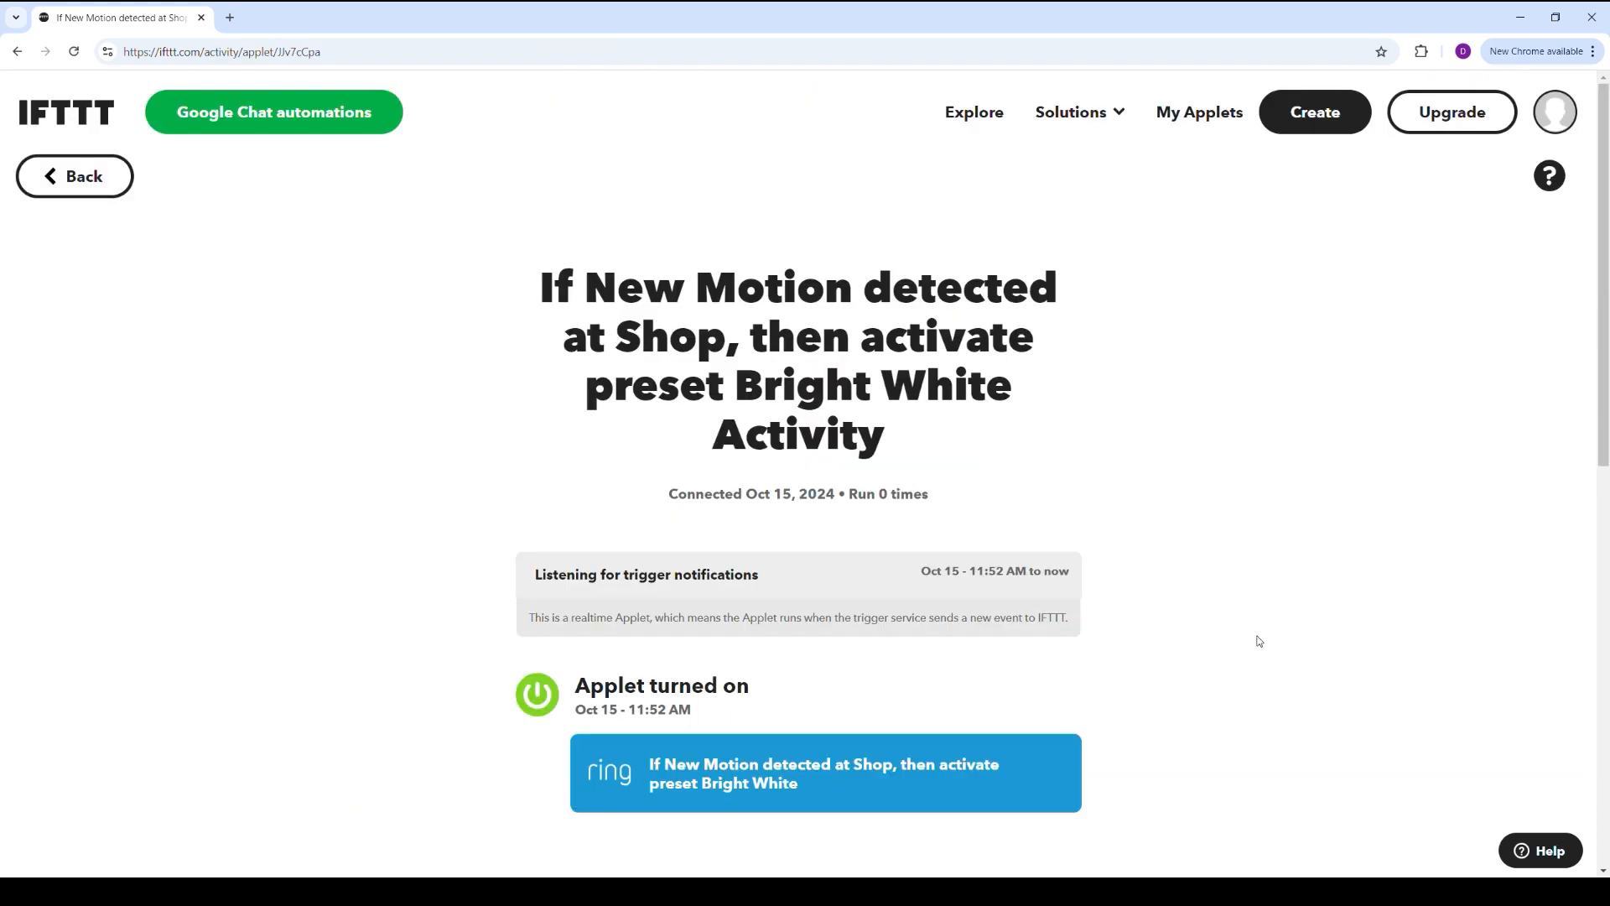
{"action": "scroll", "scroll_direction": "down", "scroll_amount": 3}
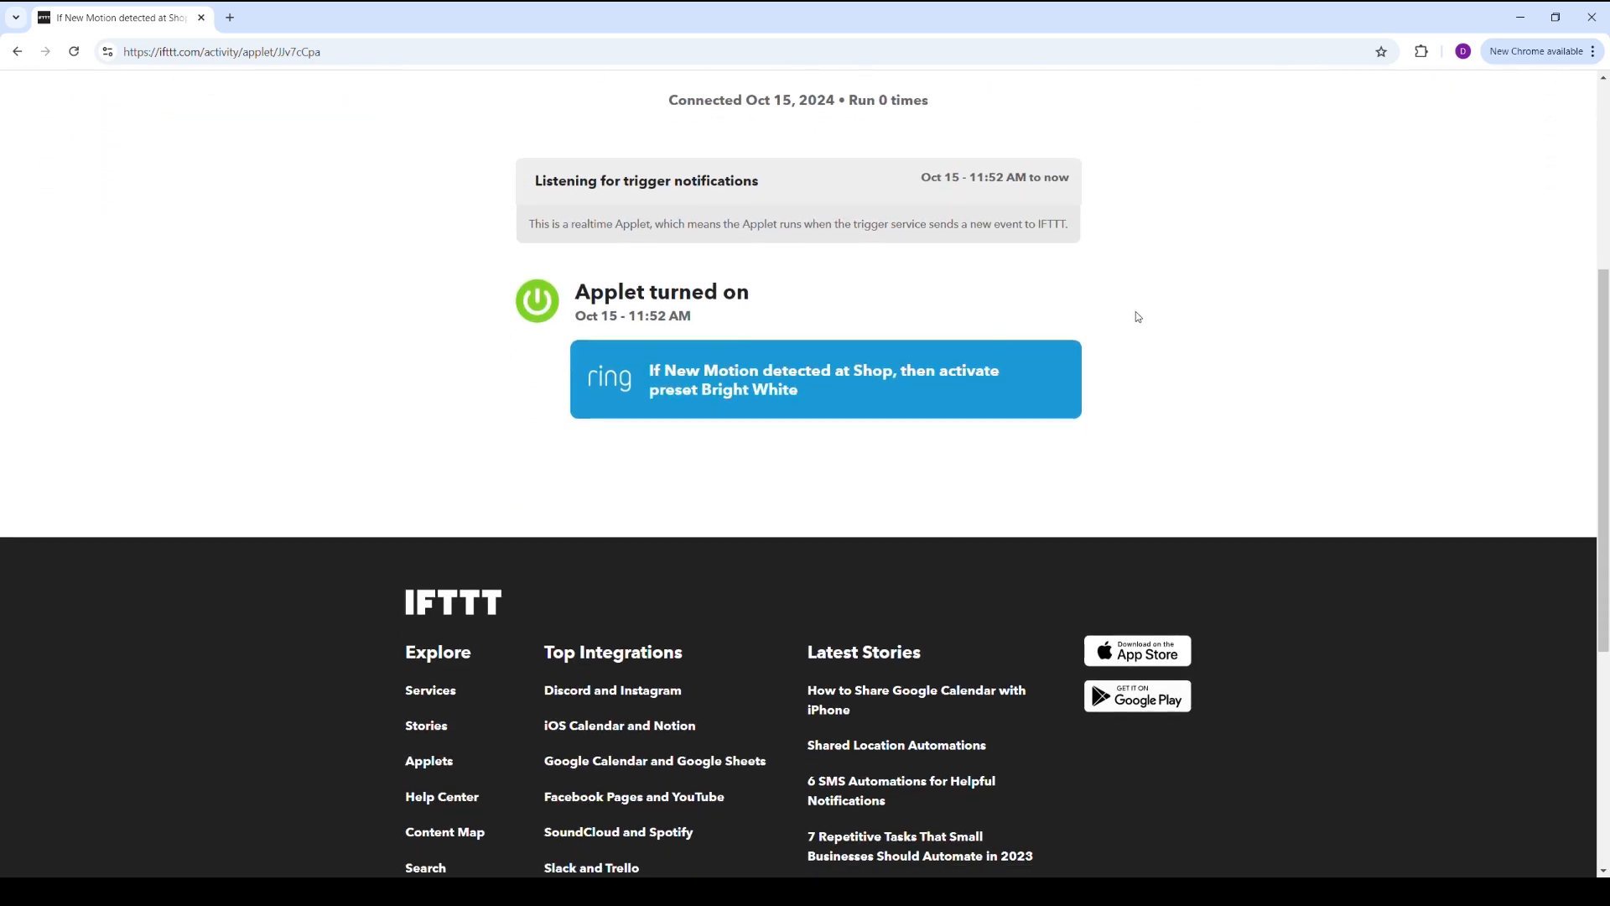
{"action": "scroll", "scroll_direction": "up", "scroll_amount": 3}
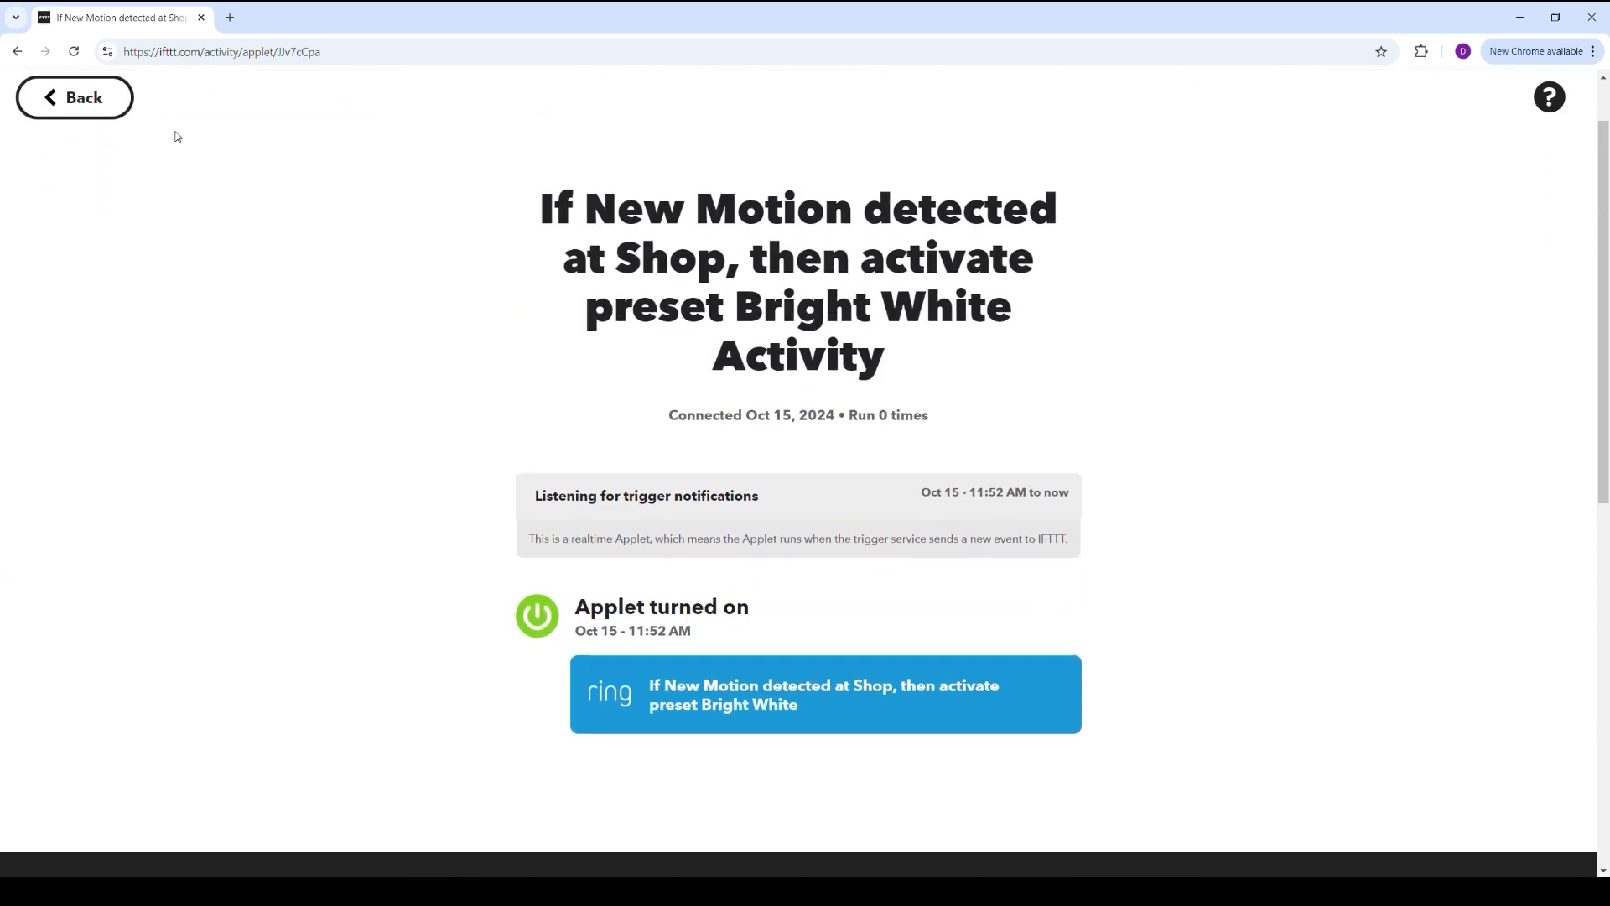
Go back from the activity log to the connected applet's details page
{"action": "left_click", "coordinate": [77, 97]}
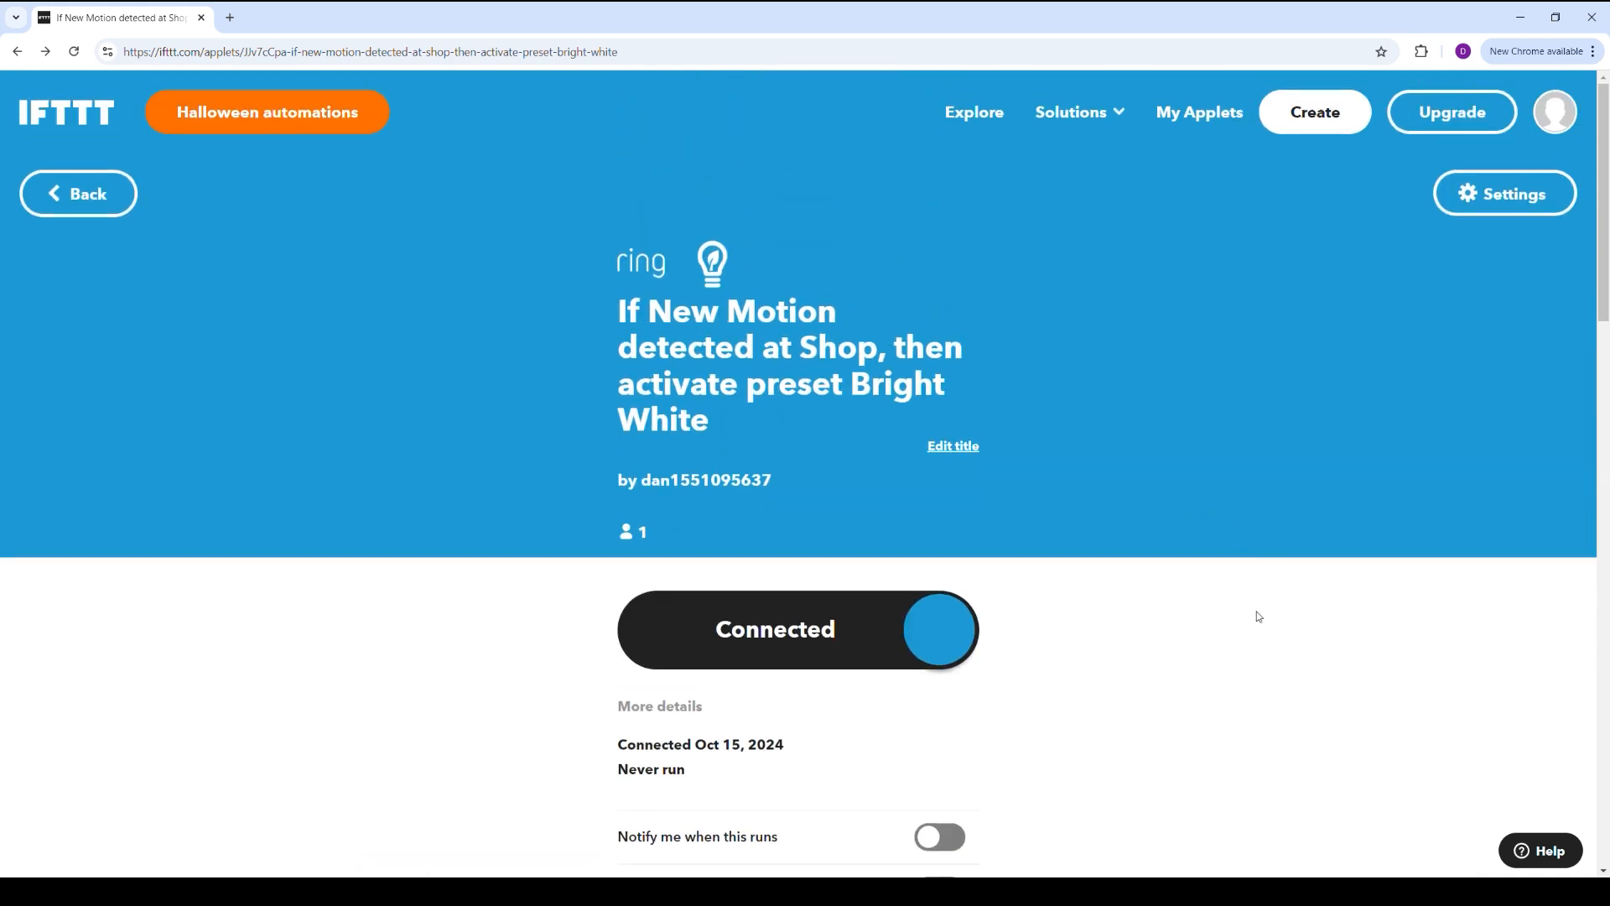
{"action": "mouse_move", "coordinate": [1270, 632]}
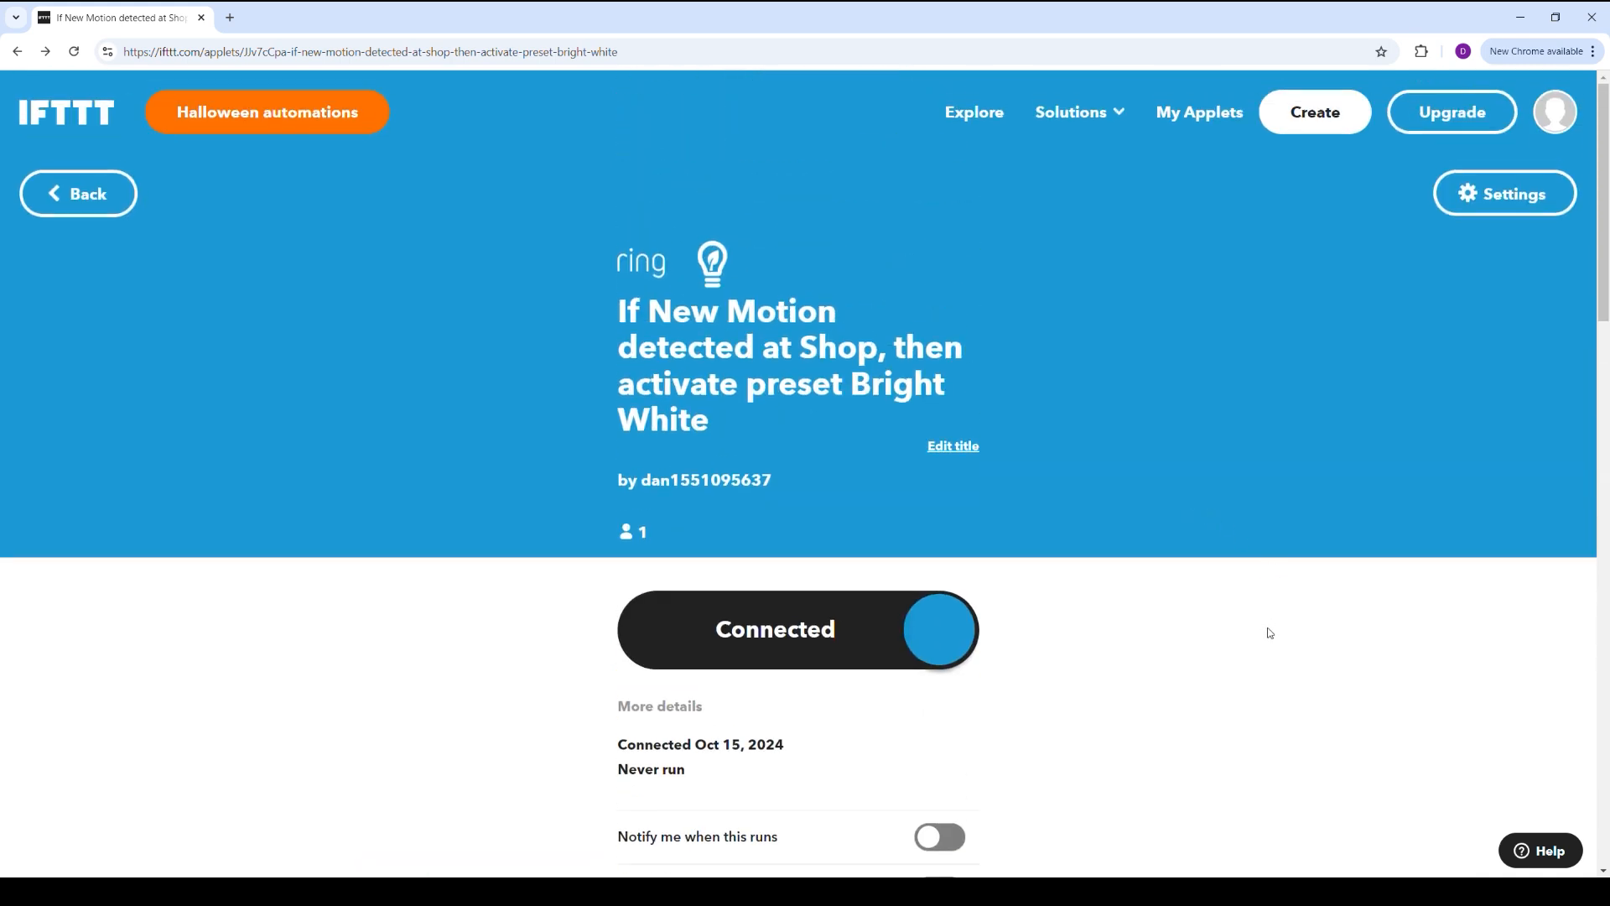
{"action": "scroll", "scroll_direction": "down", "scroll_amount": 3}
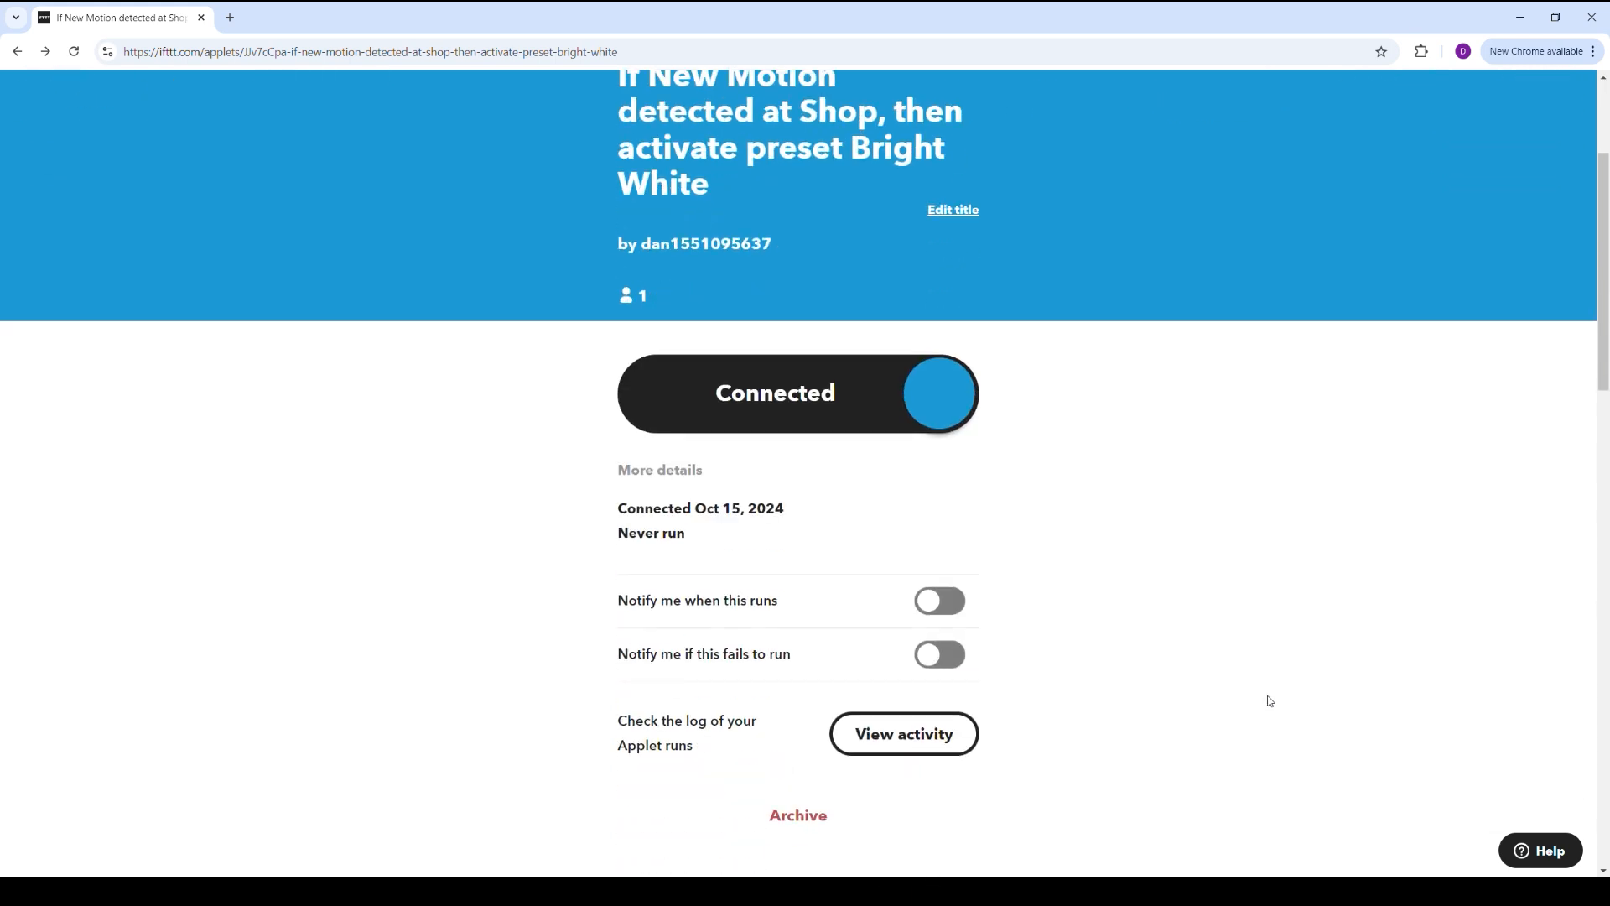
{"action": "mouse_move", "coordinate": [1270, 681]}
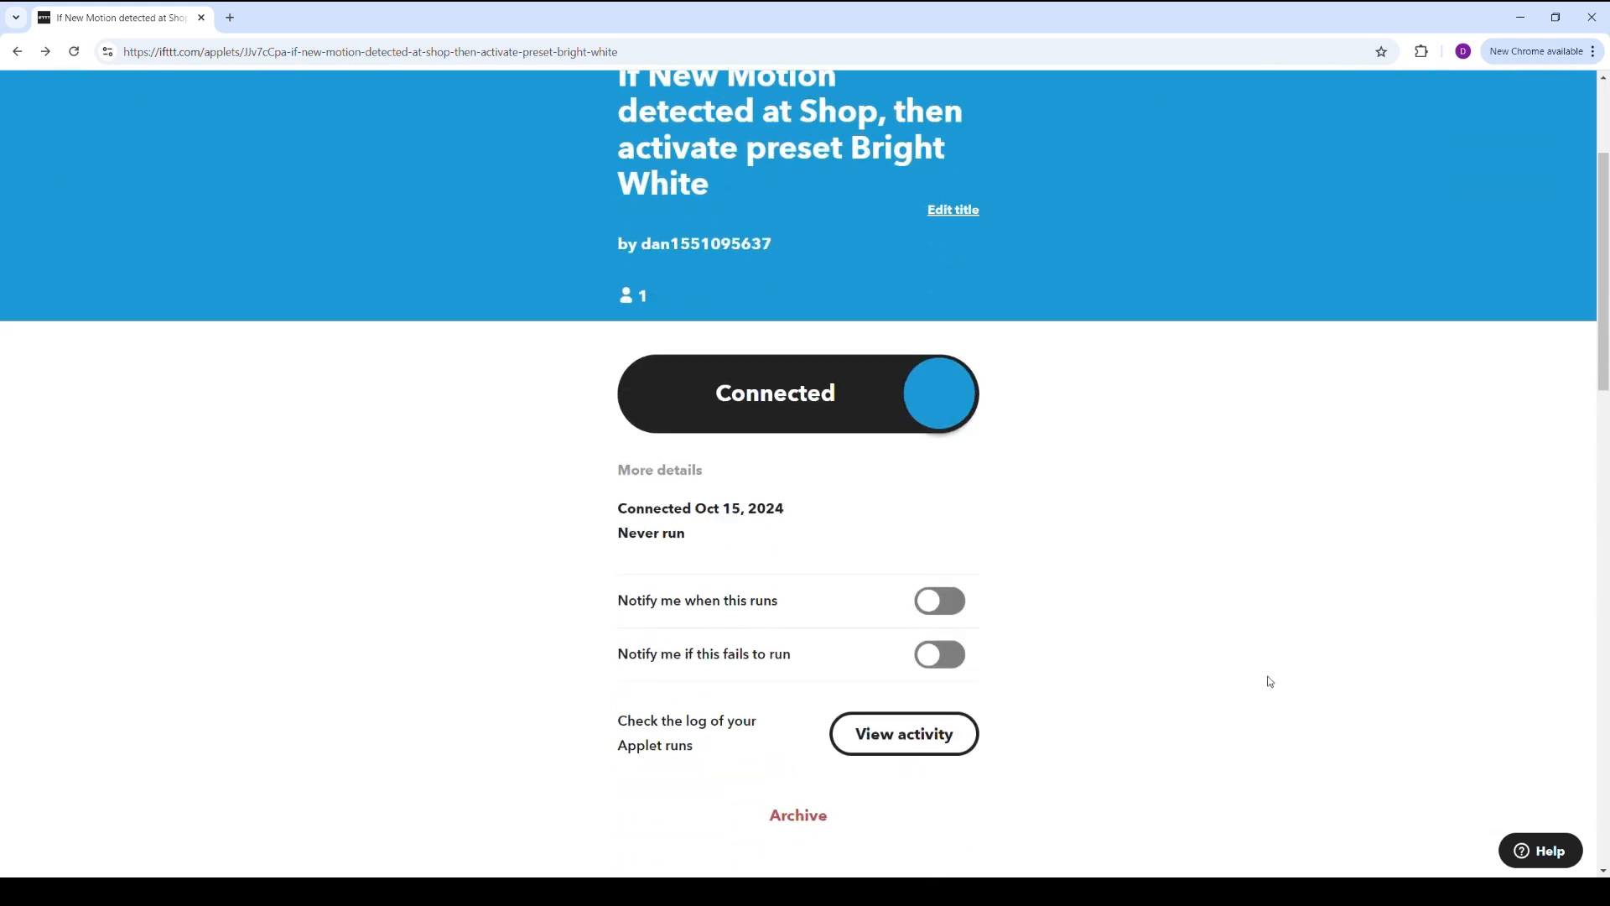
{"action": "mouse_move", "coordinate": [1263, 688]}
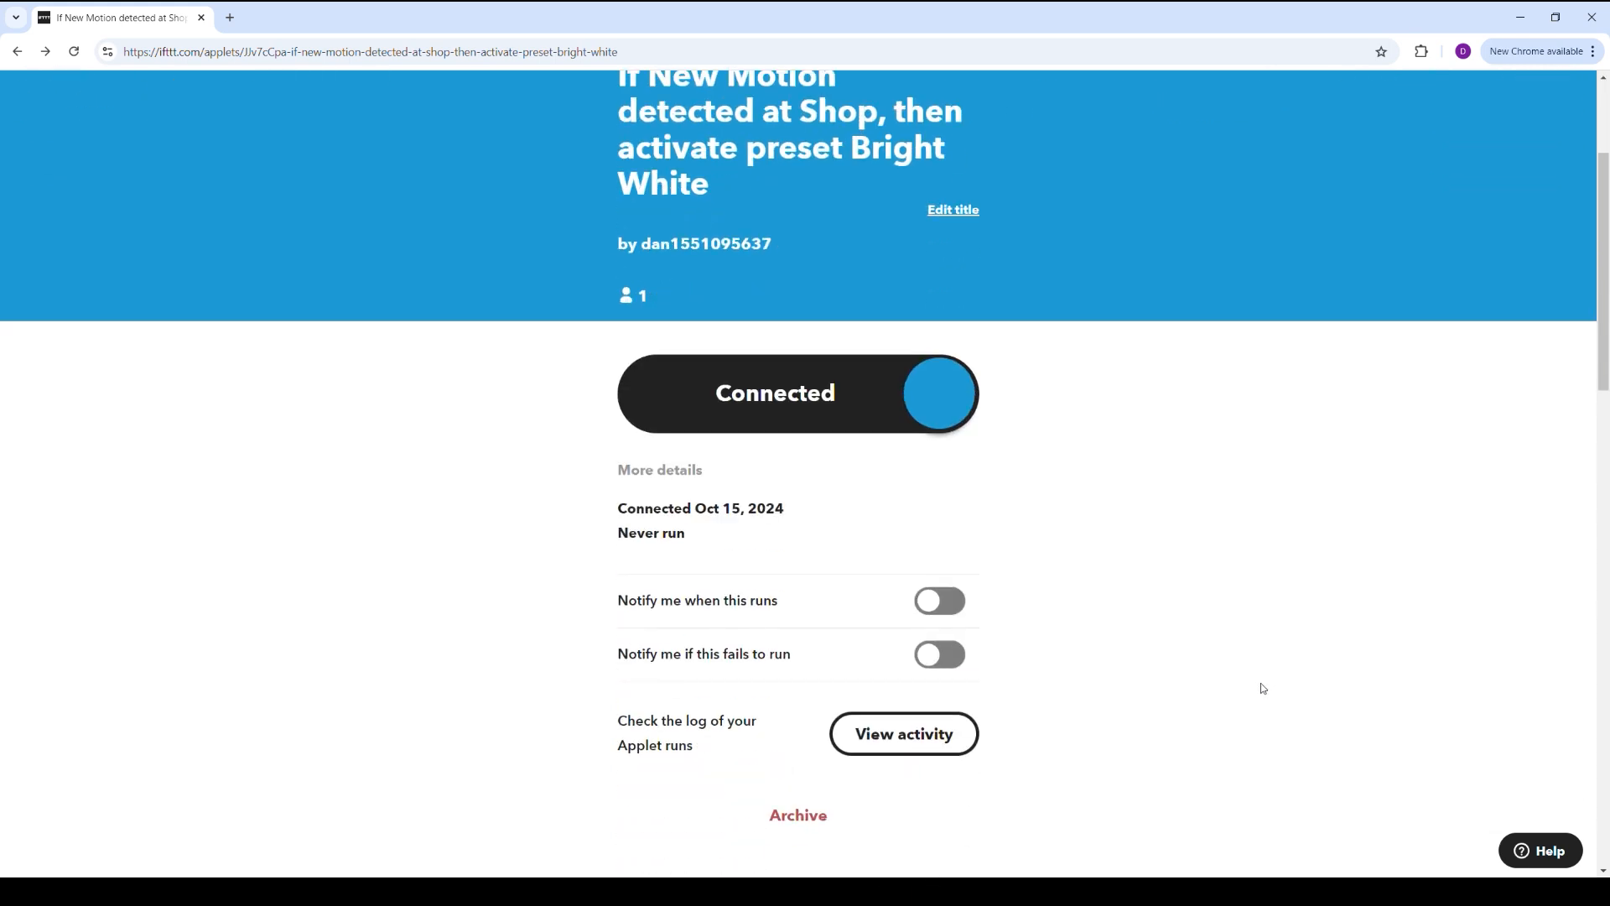